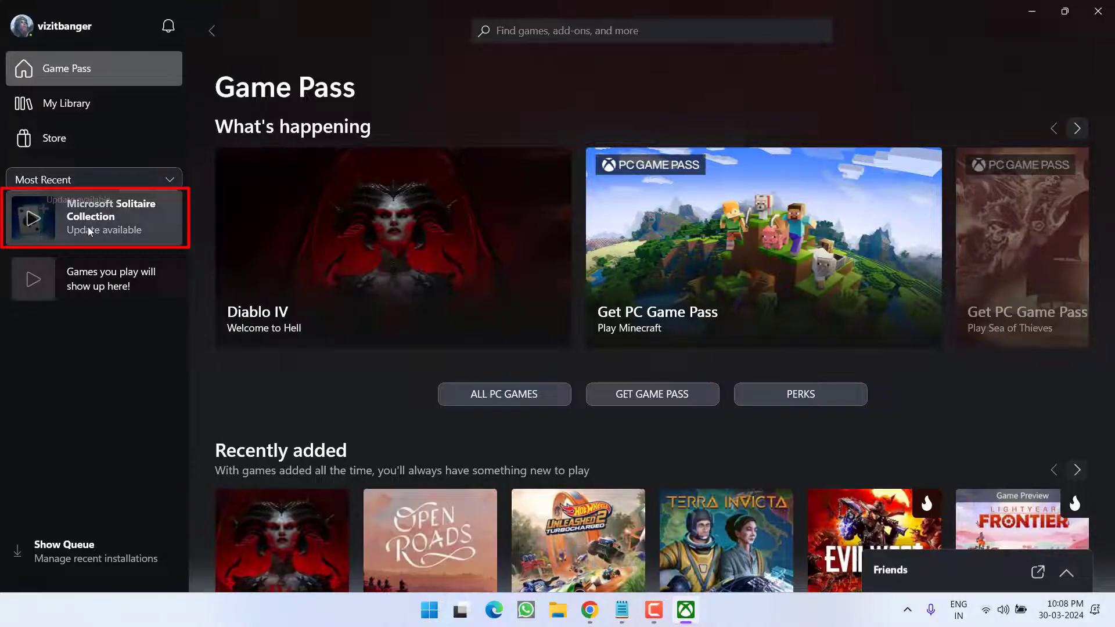
Step: Launch Microsoft Solitaire Collection from Most Recent in the Xbox app, then close the Xbox app
left_click(111, 217)
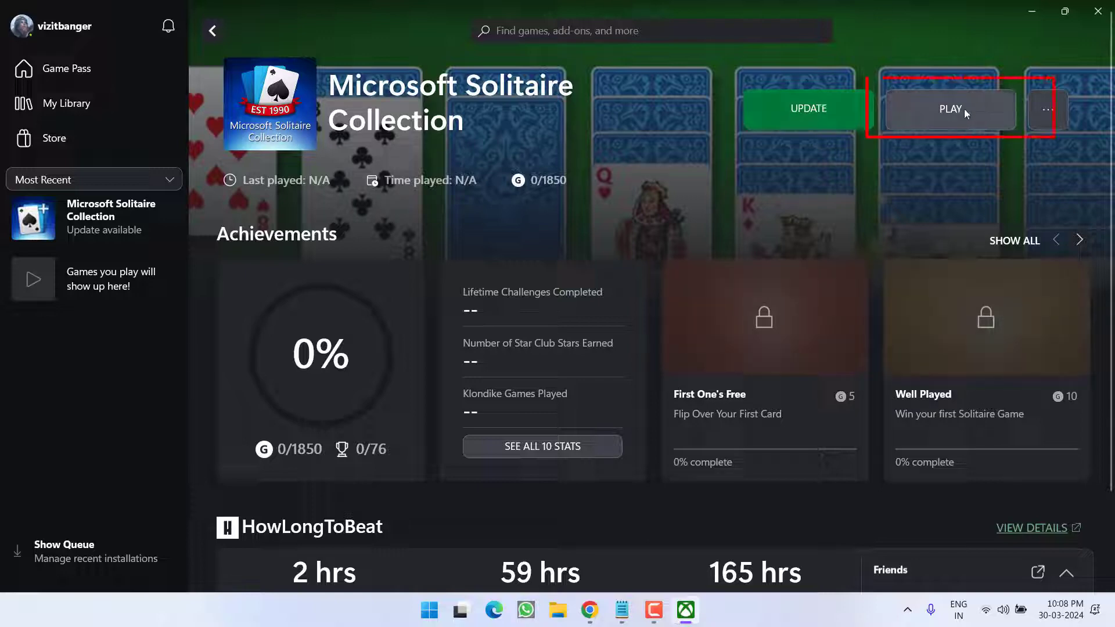
left_click(950, 109)
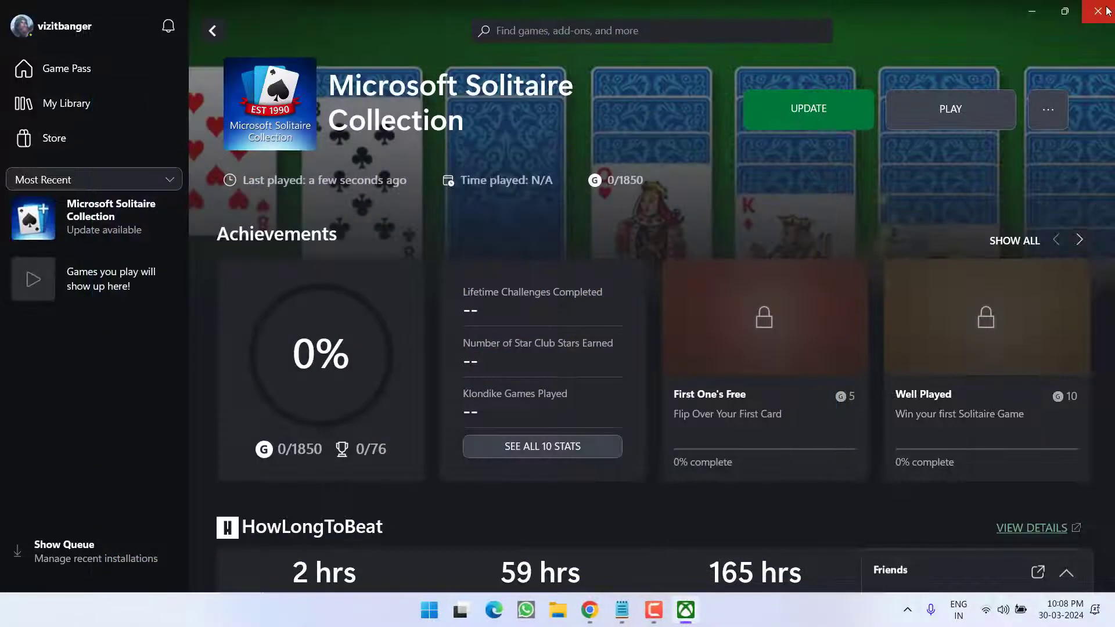
left_click(1107, 12)
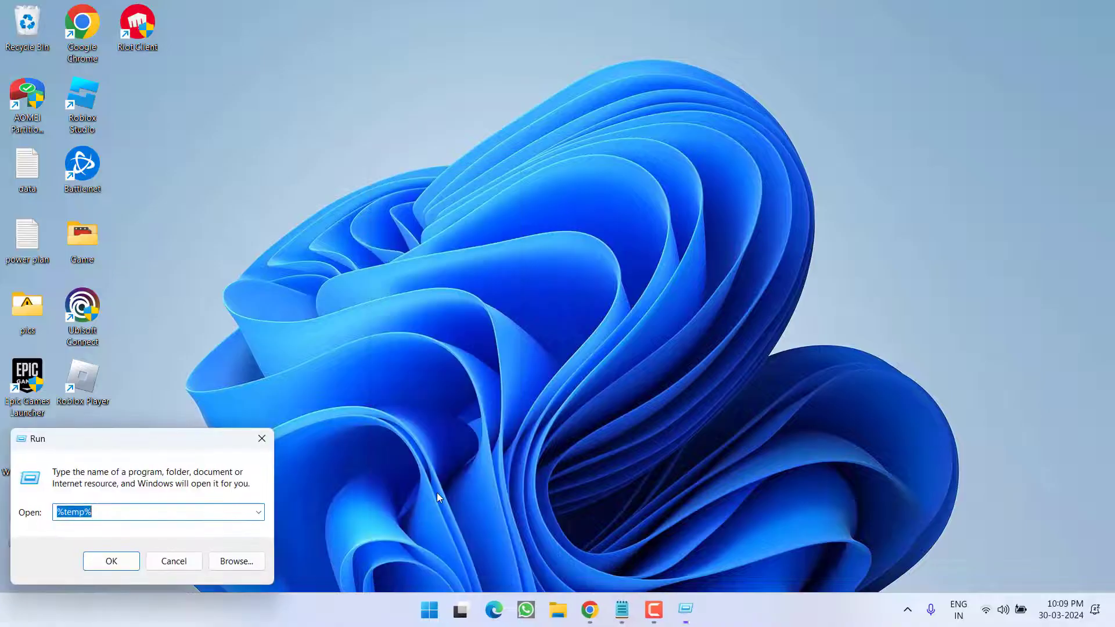
Step: Run %localappdata% to open the Local AppData folder in File Explorer
type("%localappdata%")
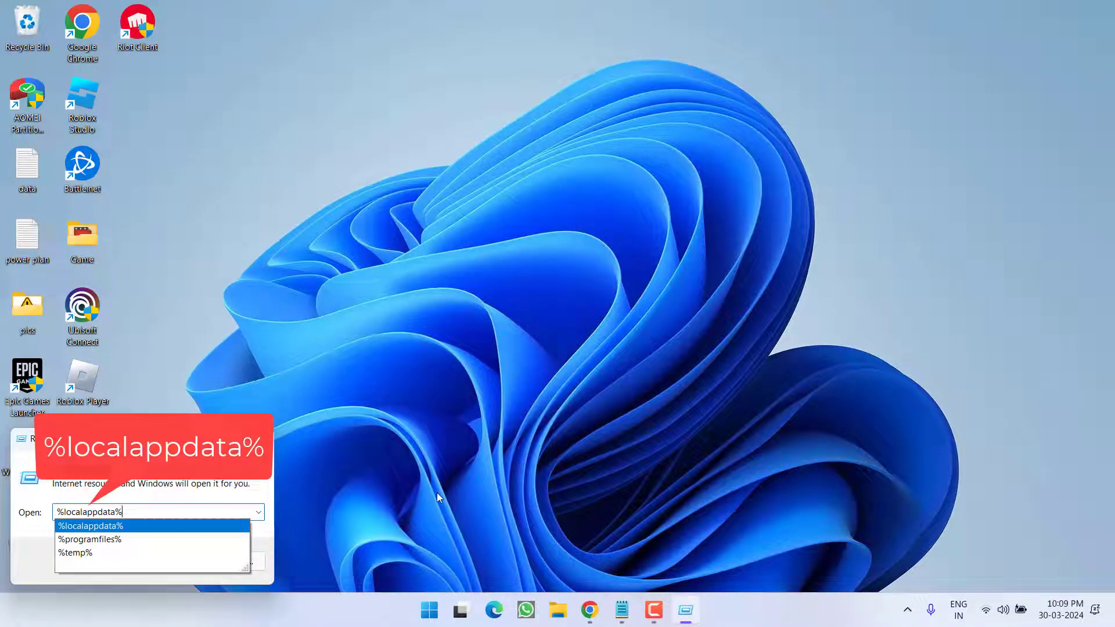
key("Enter")
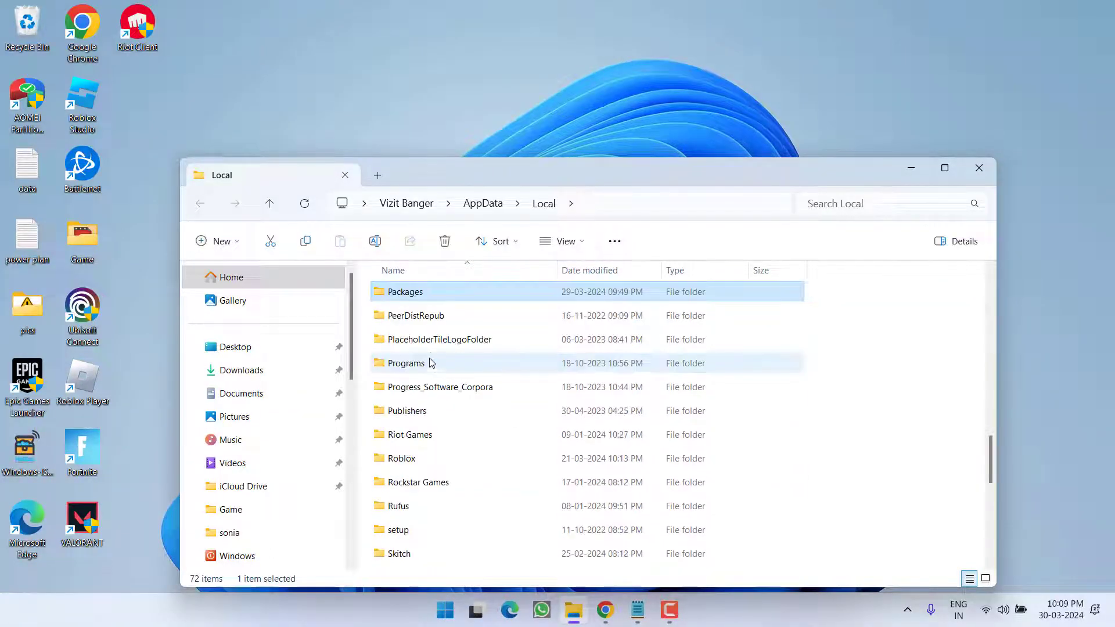
Step: Go into the Packages folder and scroll down to Microsoft.XboxIdentityProvider_8wekyb3d8bbwe
double_click(405, 291)
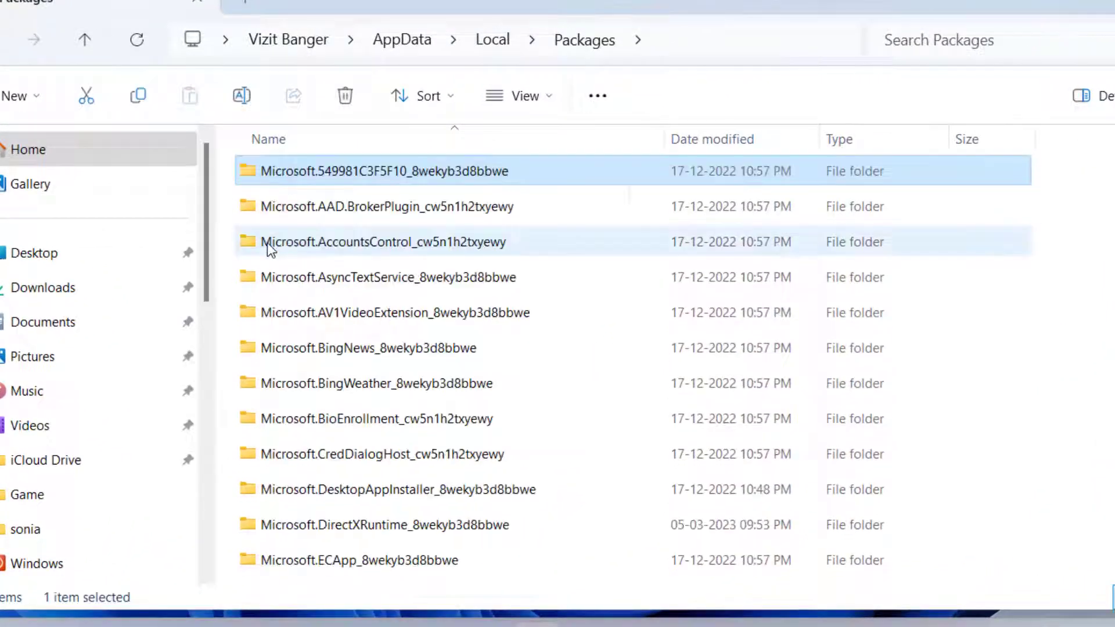
mouse_move(412, 277)
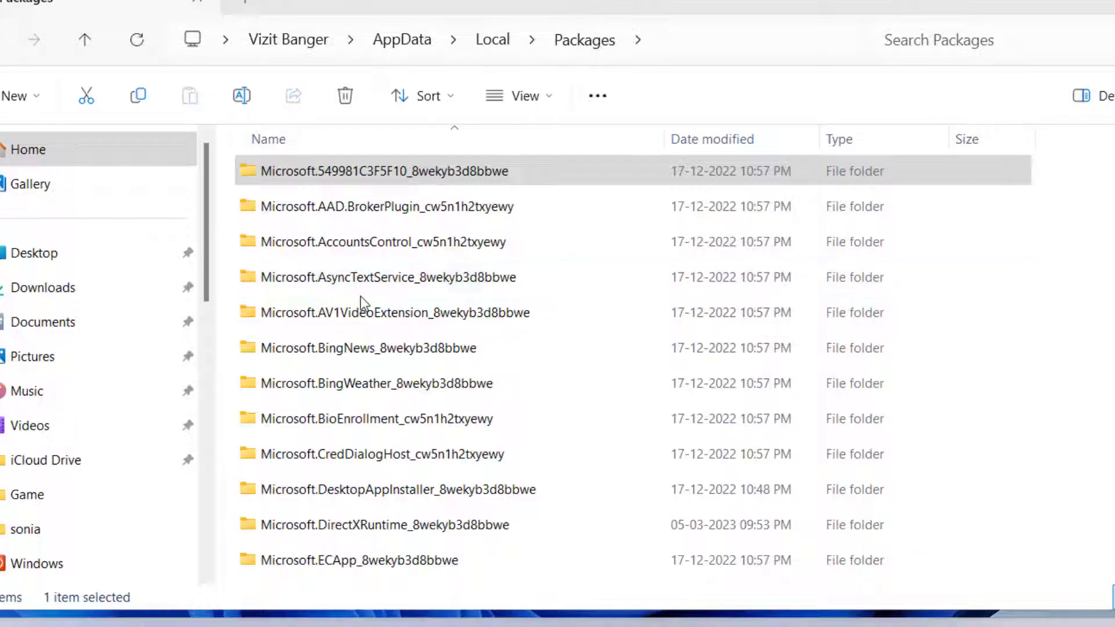
scroll("down", 3)
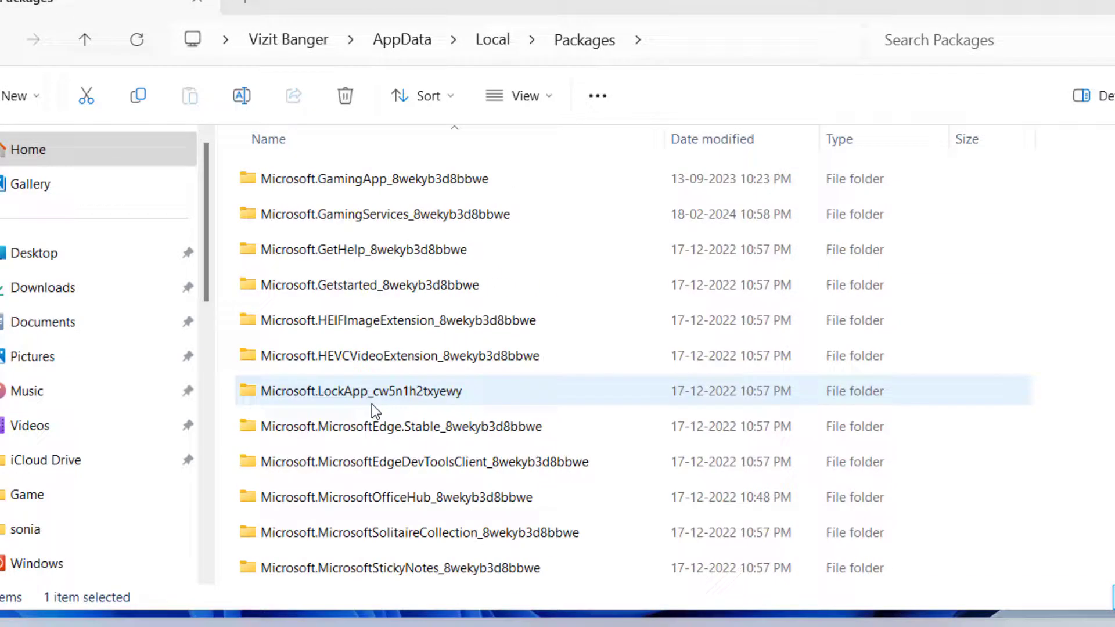
scroll("down", 3)
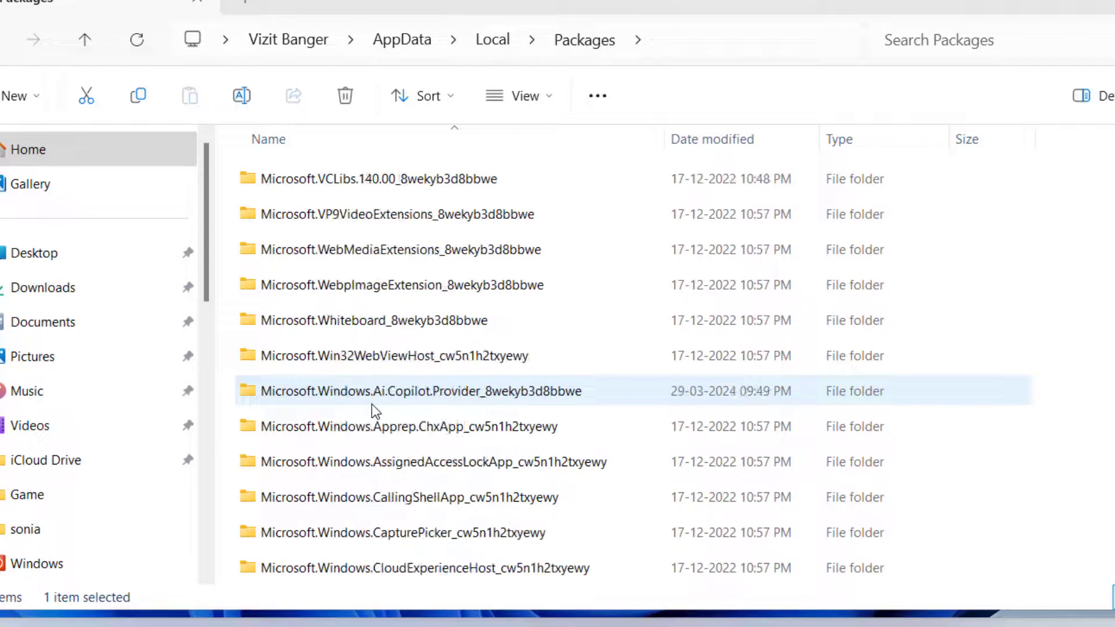
scroll("down", 3)
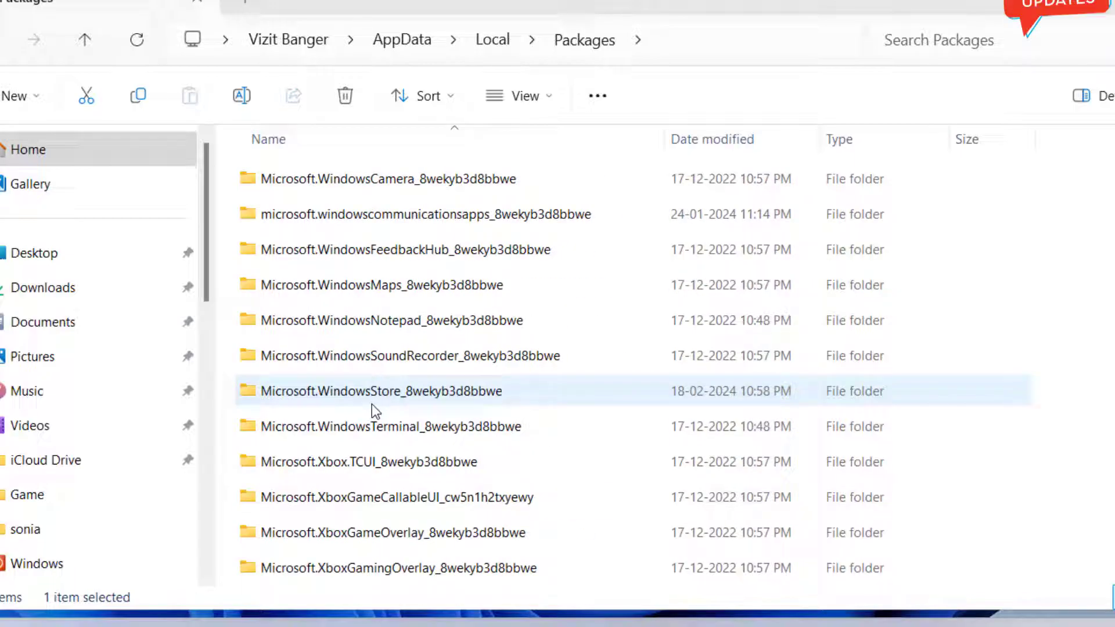
scroll("down", 3)
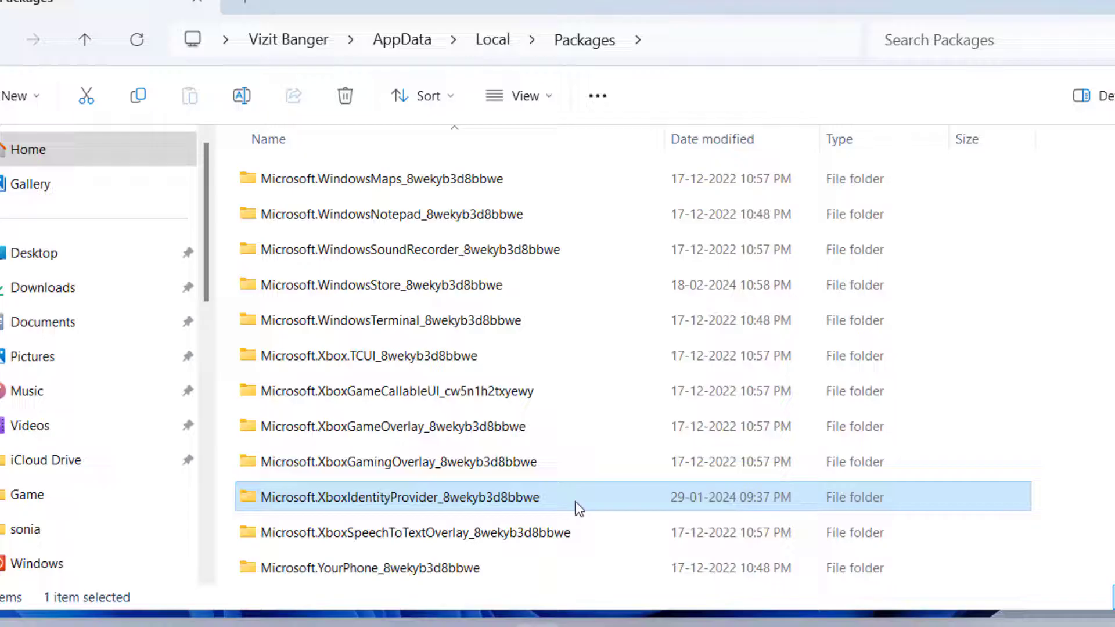
Step: Navigate into XboxIdentityProvider > AC > TokenBroker > Accounts
double_click(396, 496)
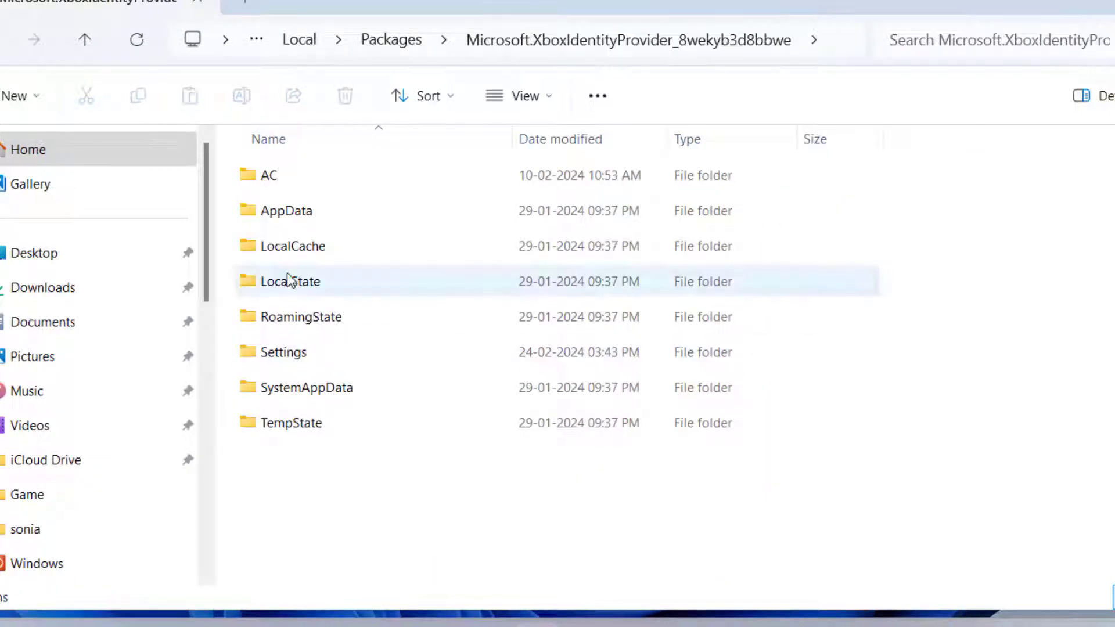
double_click(272, 175)
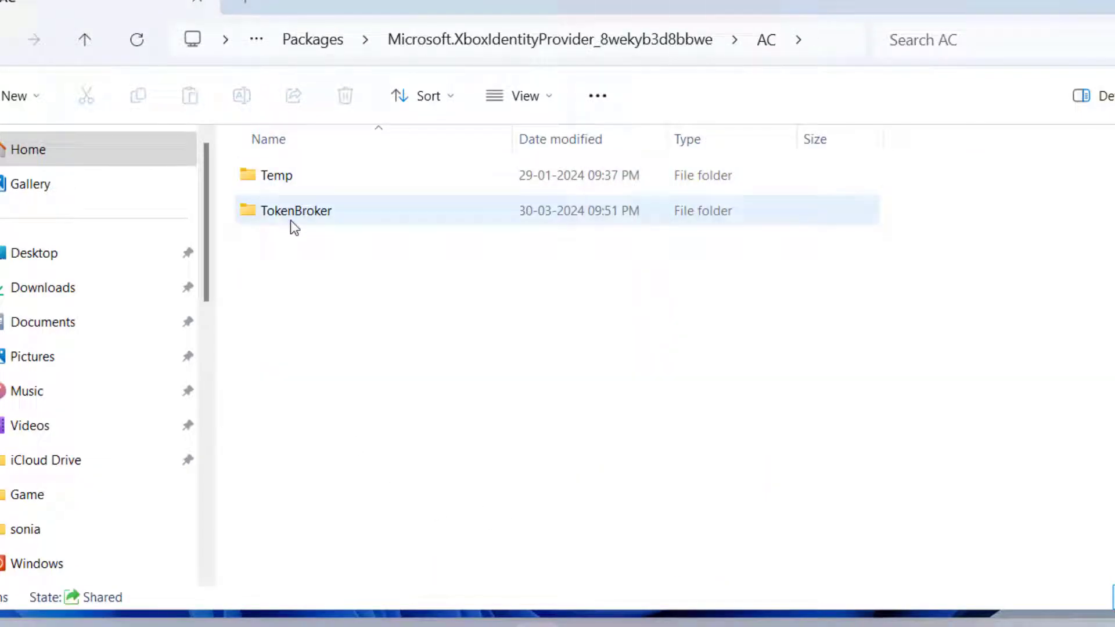
double_click(296, 211)
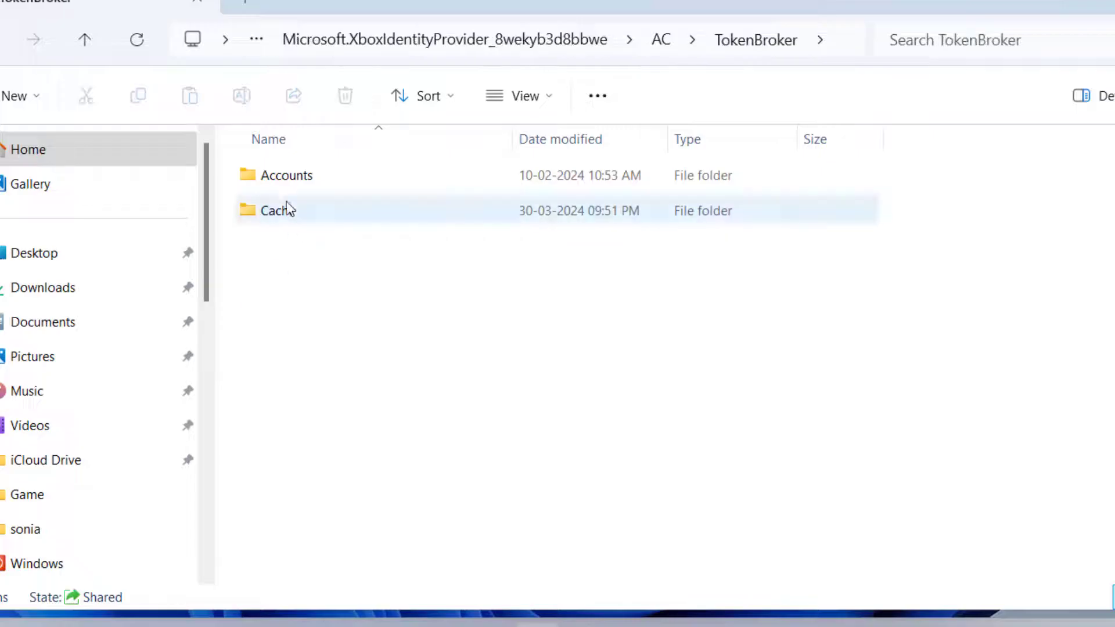
left_click(287, 175)
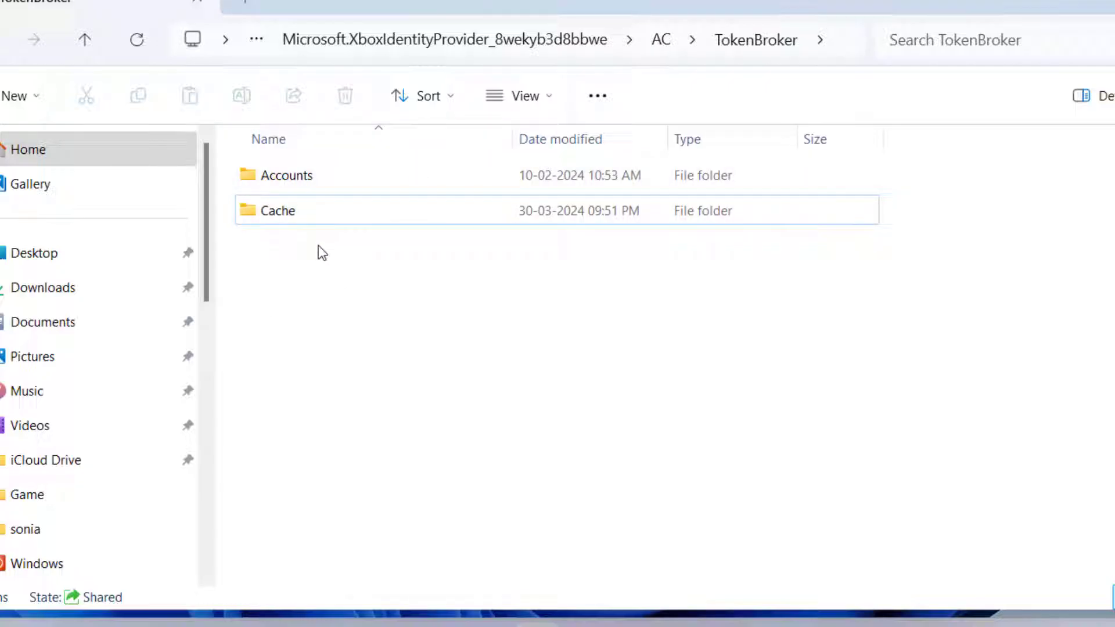
double_click(286, 176)
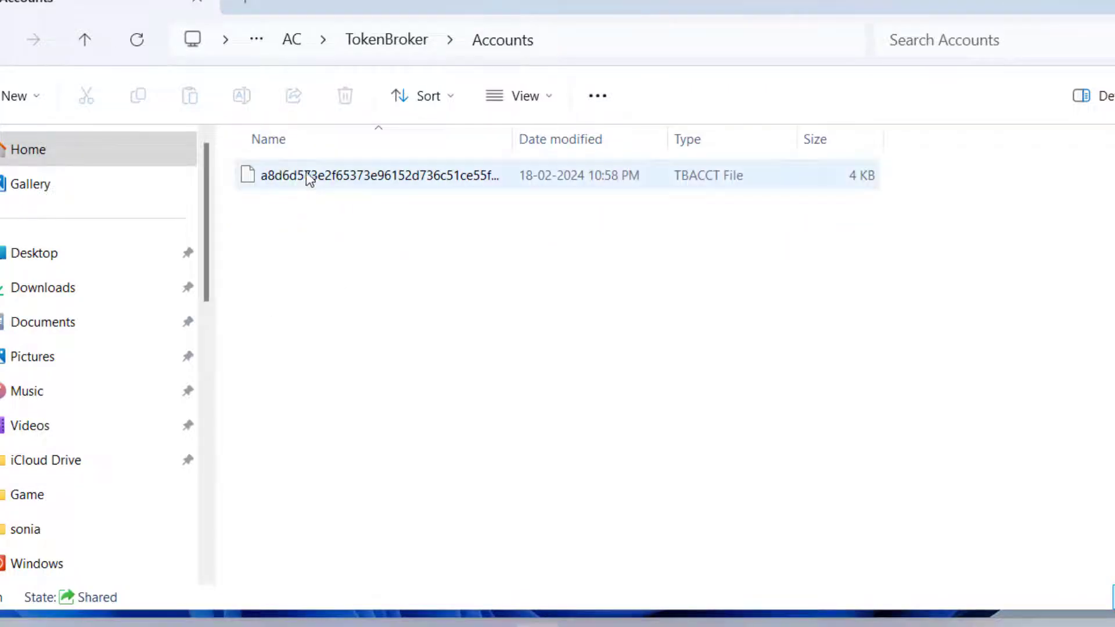
Step: Delete the TBACCT account file, then check the Cache folder is empty
right_click(376, 176)
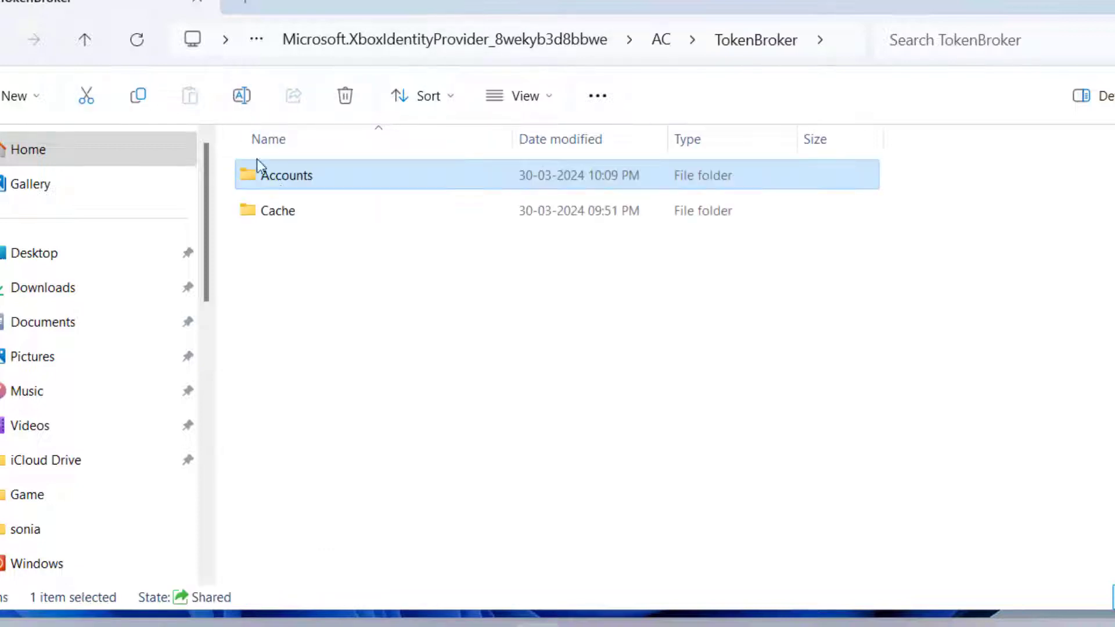
double_click(277, 210)
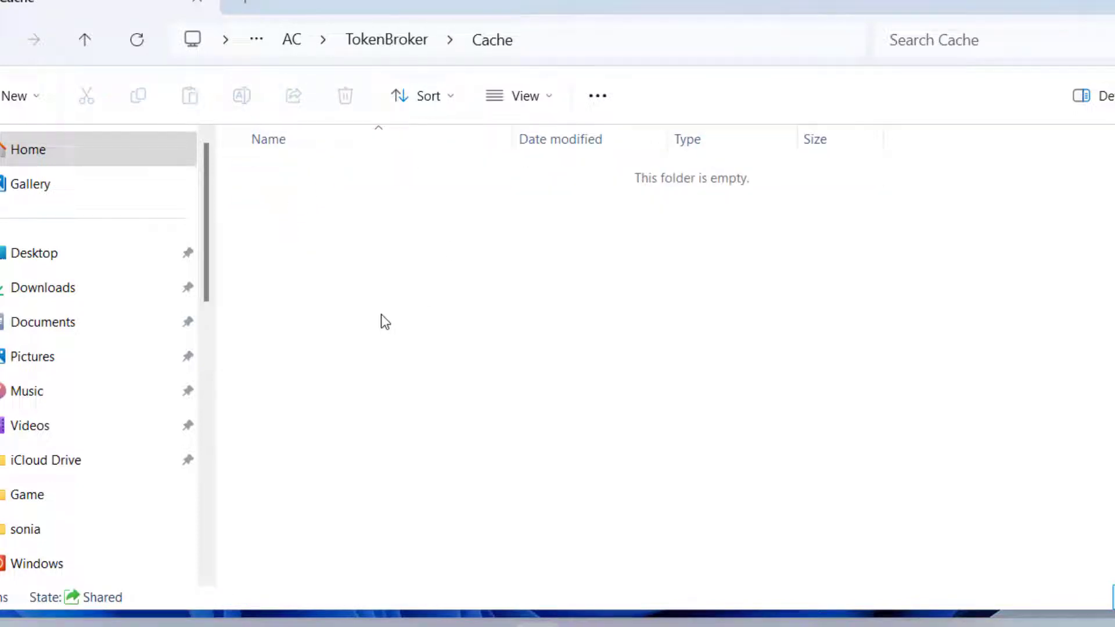
mouse_move(462, 222)
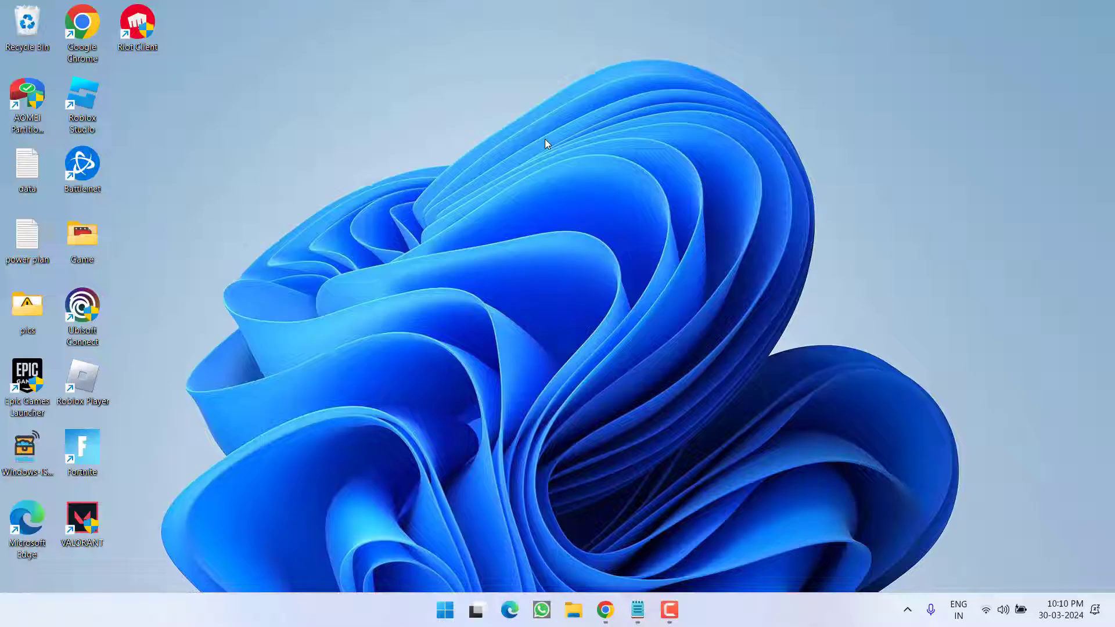
mouse_move(452, 425)
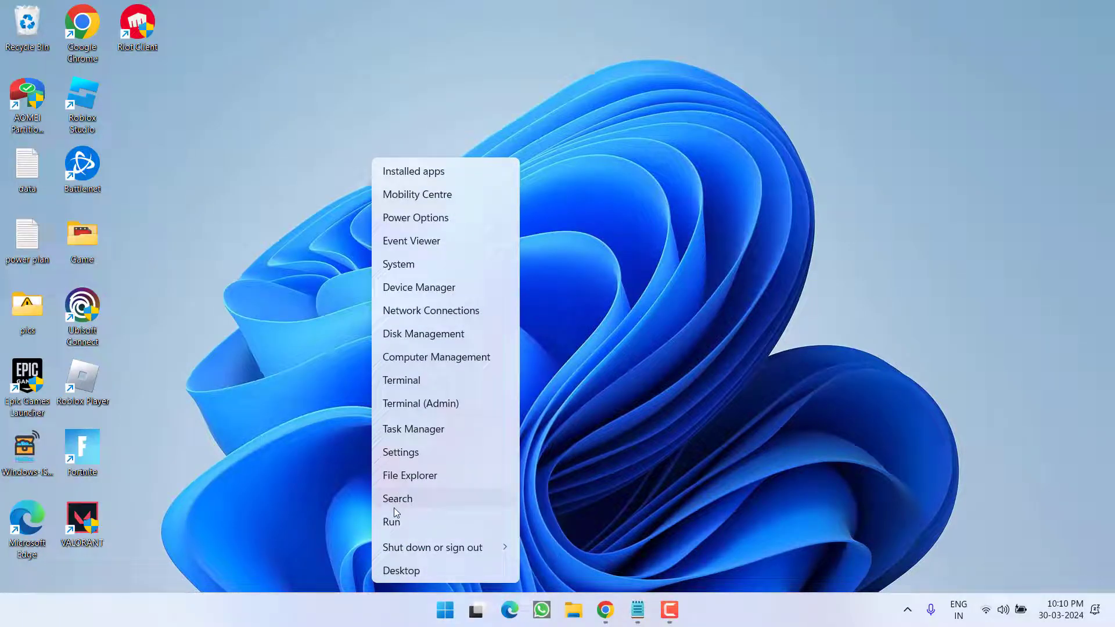
Step: Run services.msc from the Run dialog to open the Services console
left_click(391, 520)
type("services.msc")
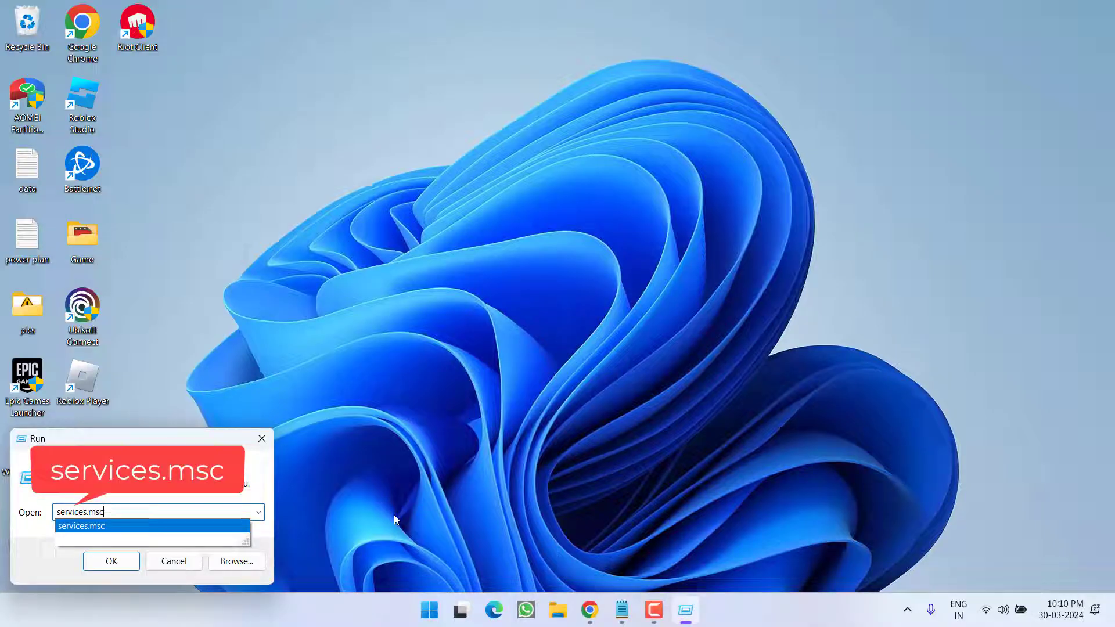
left_click(111, 560)
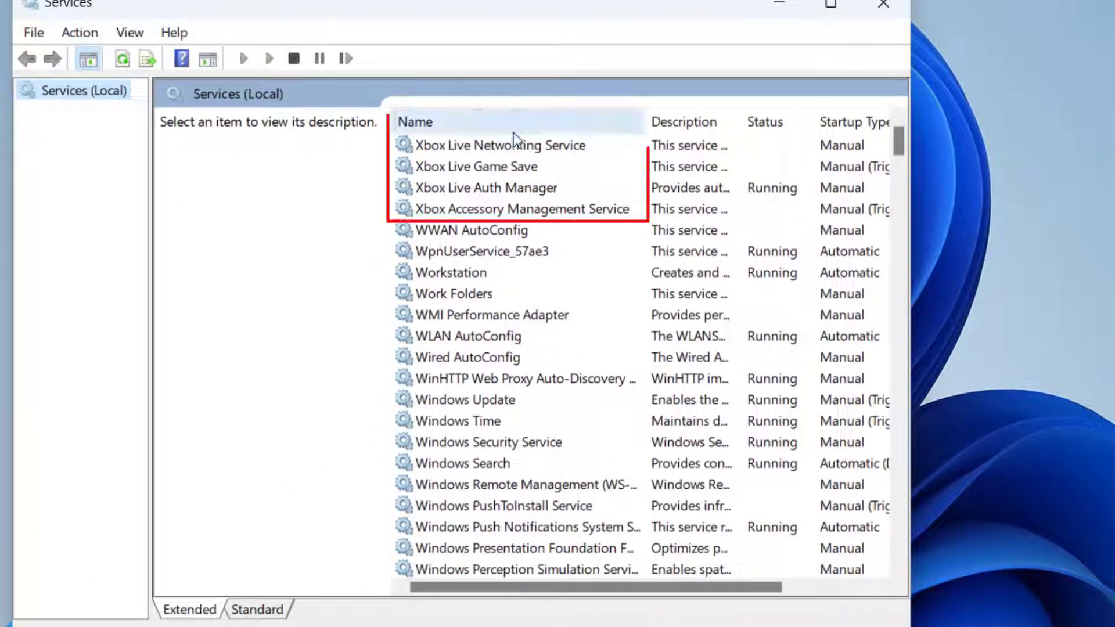
Step: Set Xbox Live Networking Service's startup type to Automatic
left_click(500, 145)
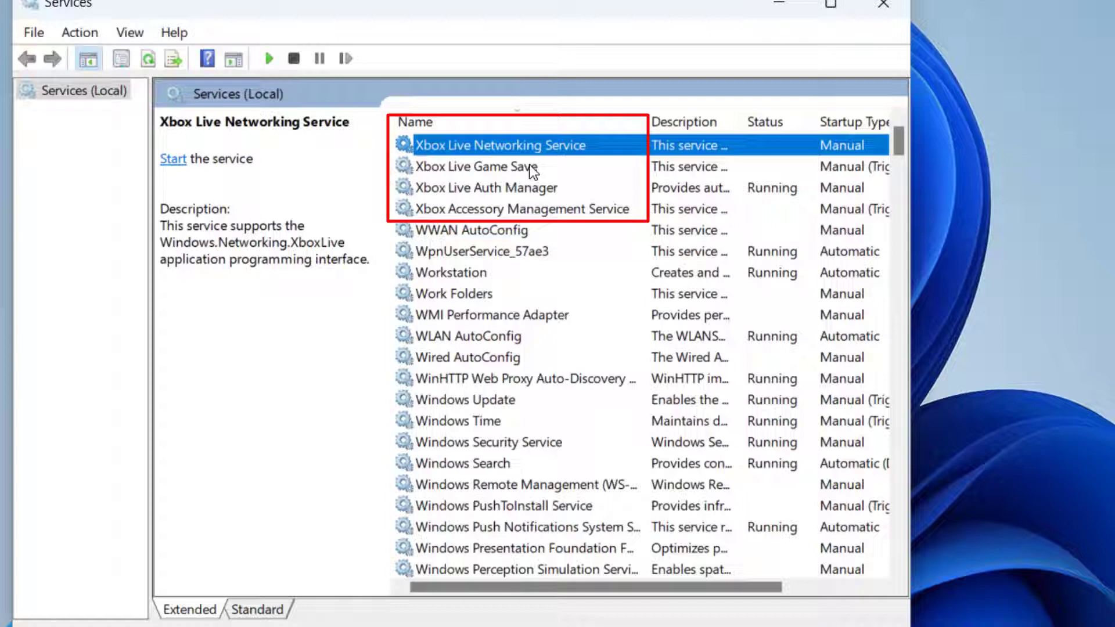
left_click(487, 187)
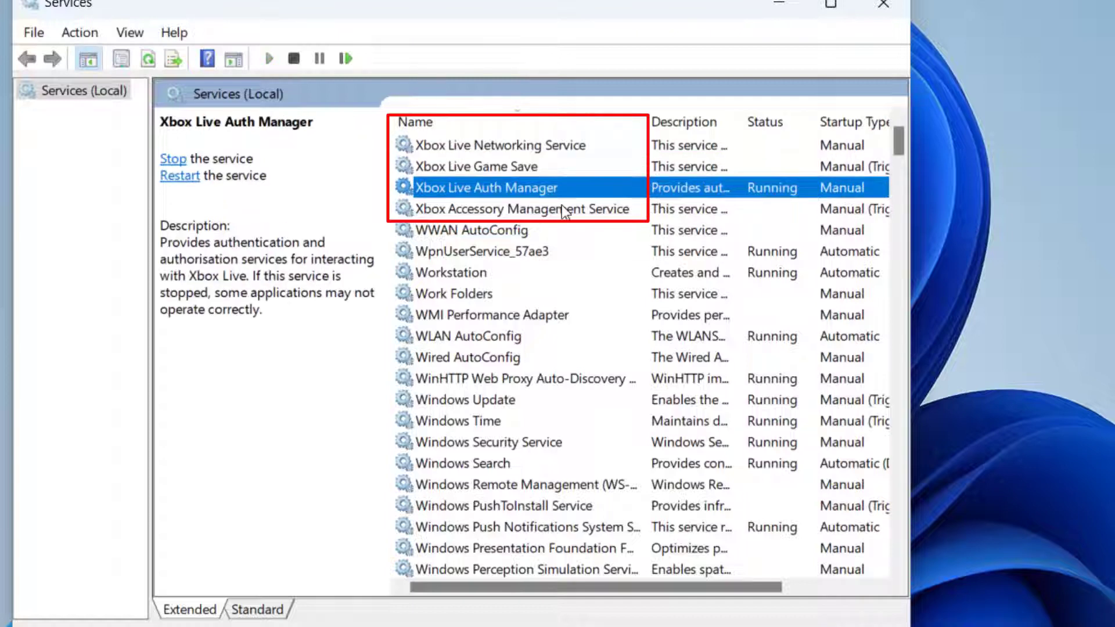
left_click(523, 208)
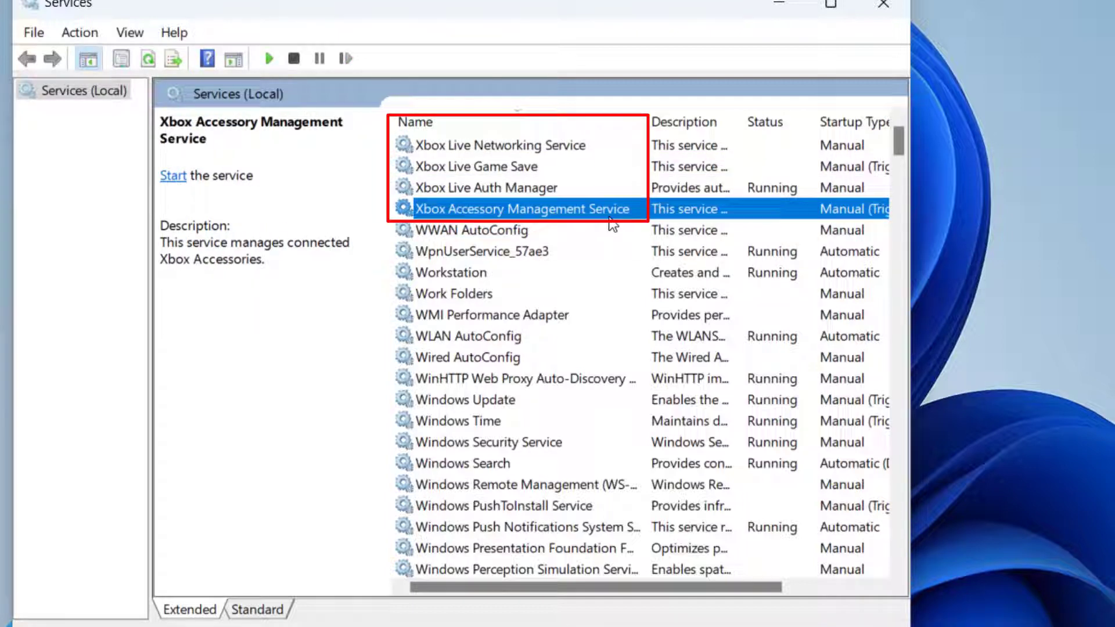
left_click(501, 145)
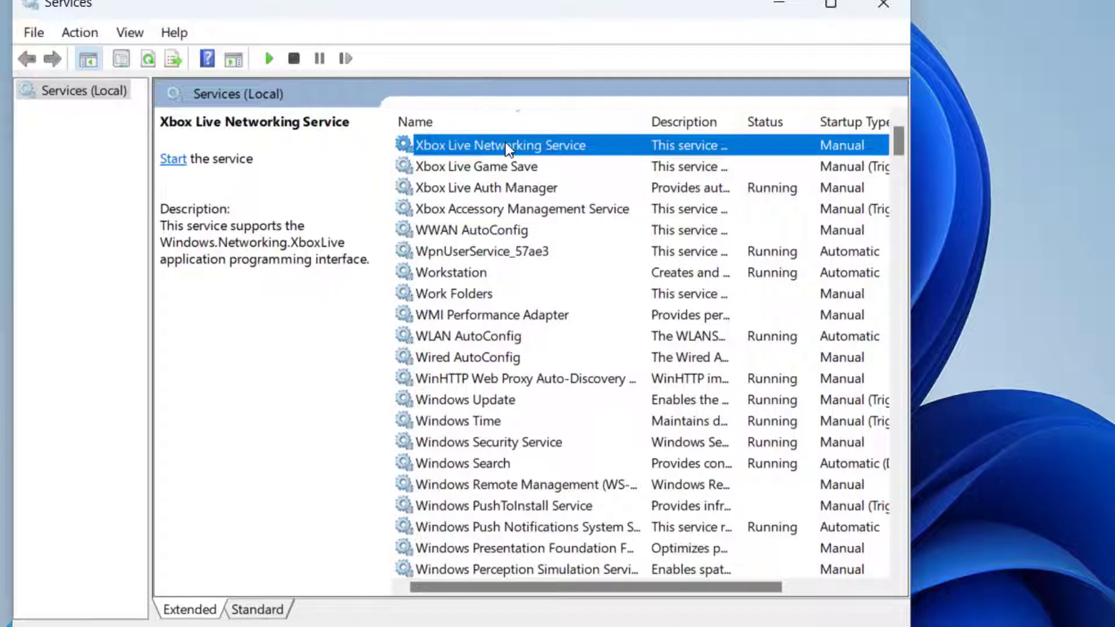
double_click(501, 145)
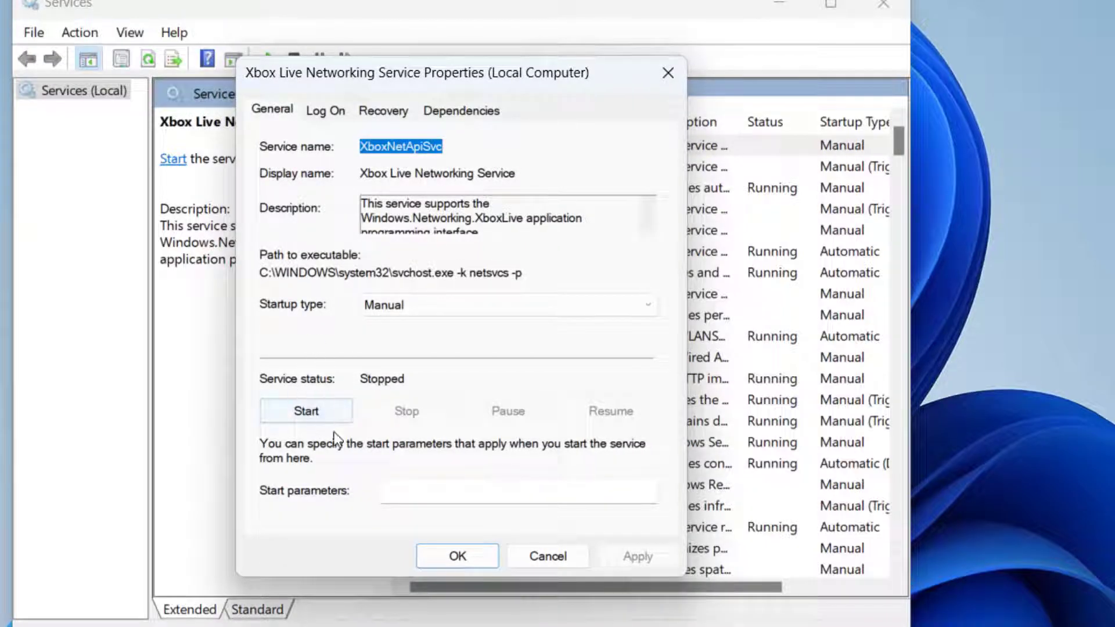
left_click(306, 410)
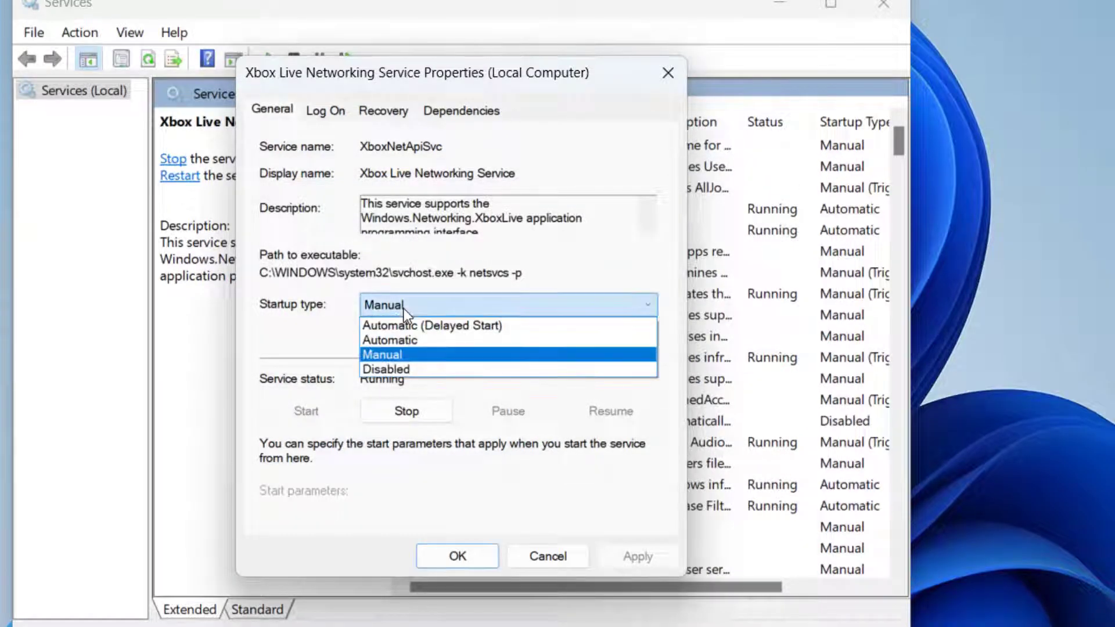
left_click(389, 340)
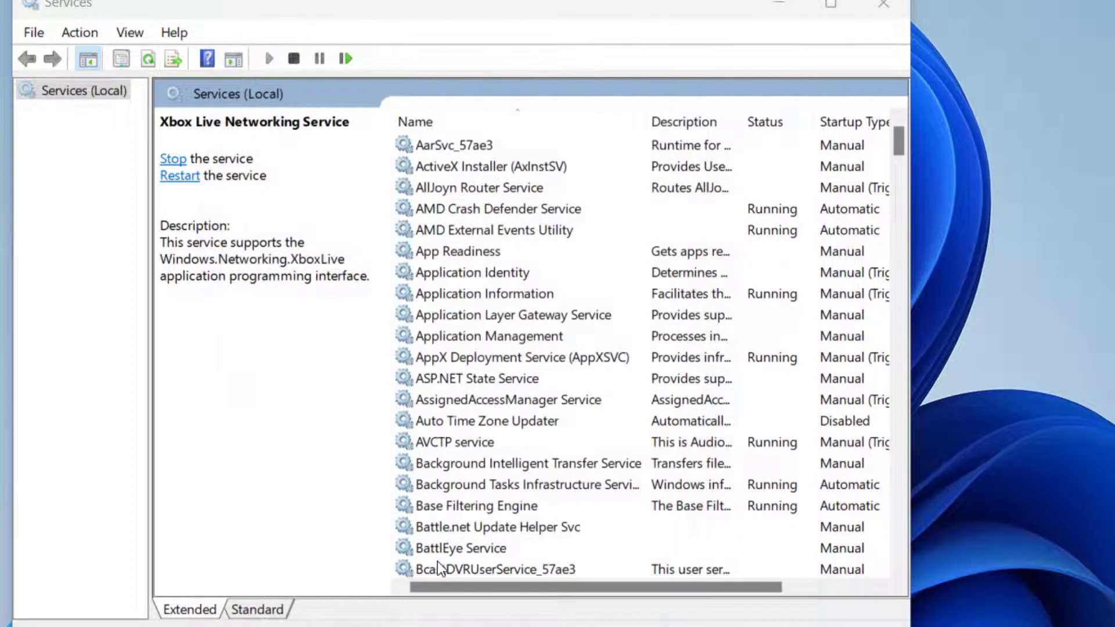
mouse_move(505, 256)
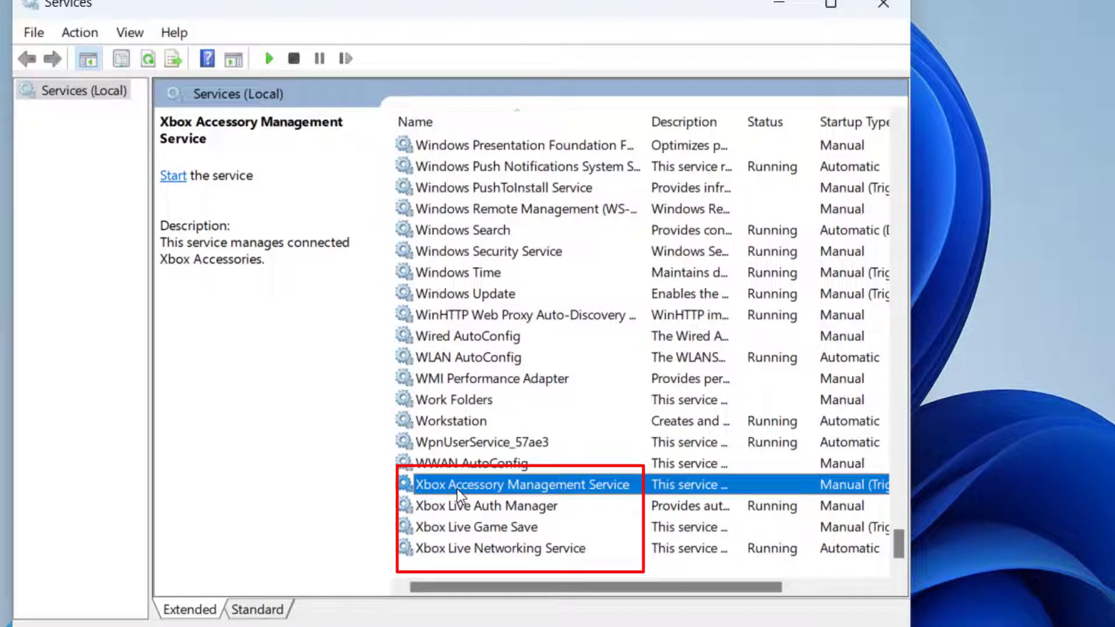
mouse_move(505, 498)
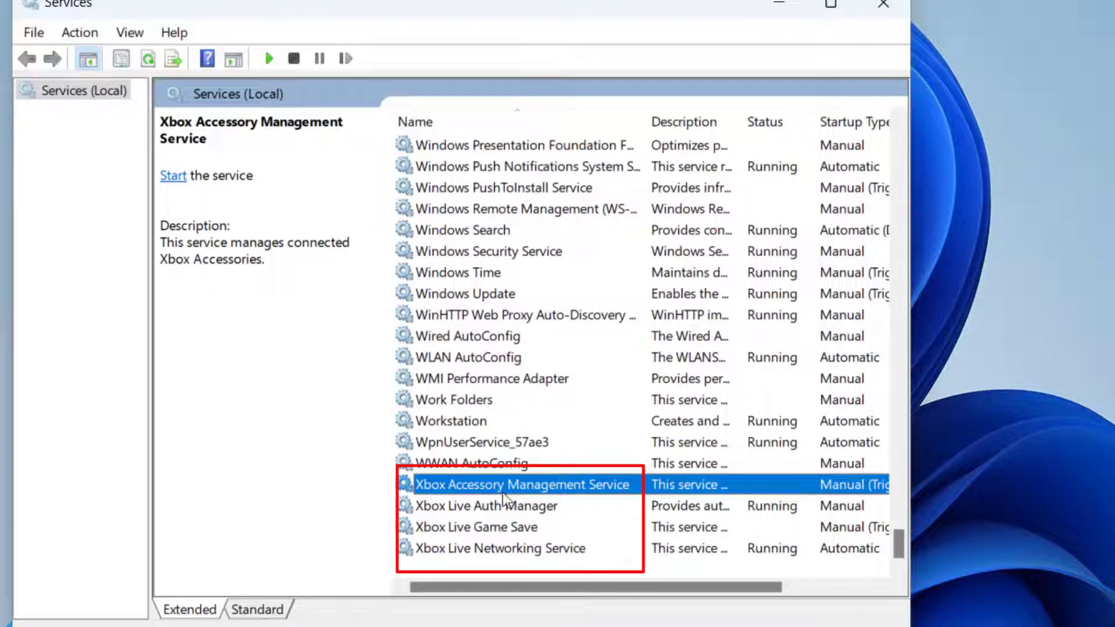
Step: Set Xbox Live Auth Manager's startup type to Automatic and confirm
left_click(473, 526)
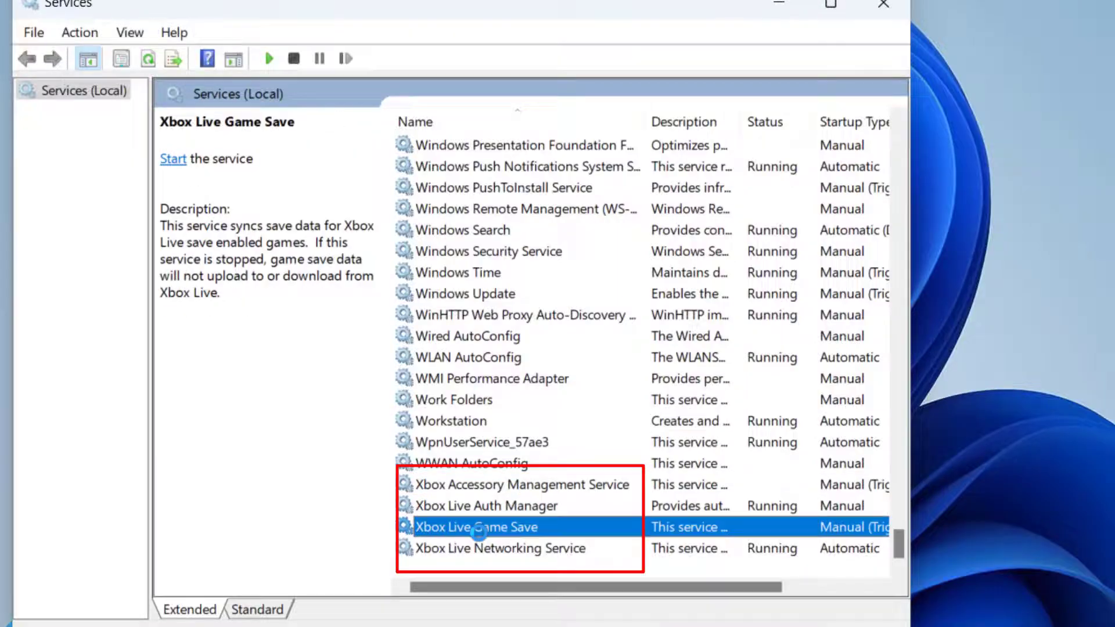
double_click(487, 505)
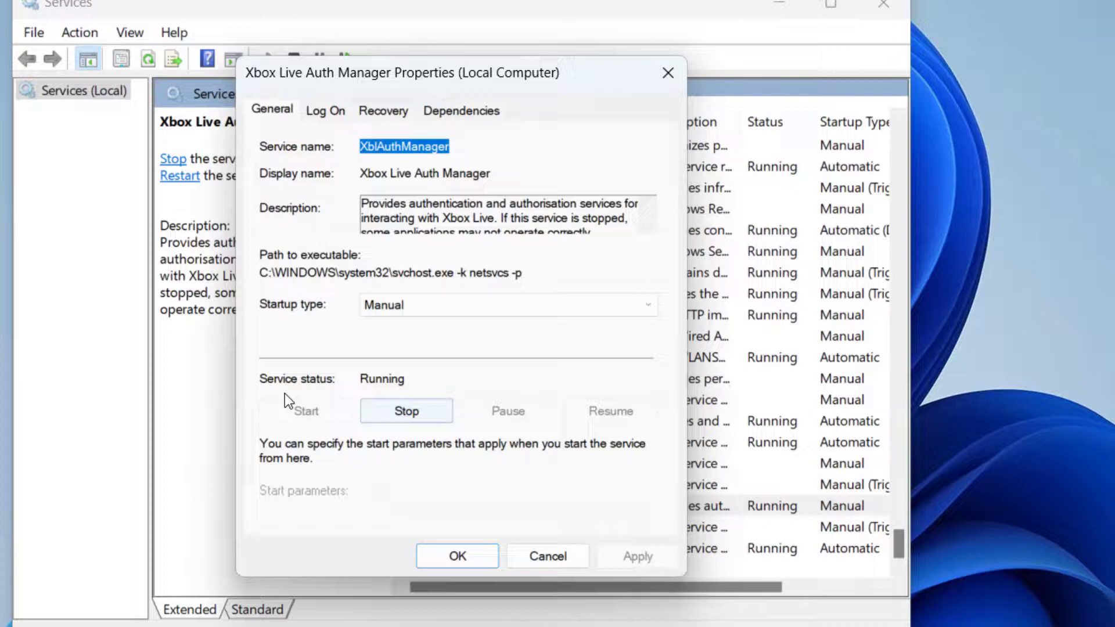
left_click(506, 305)
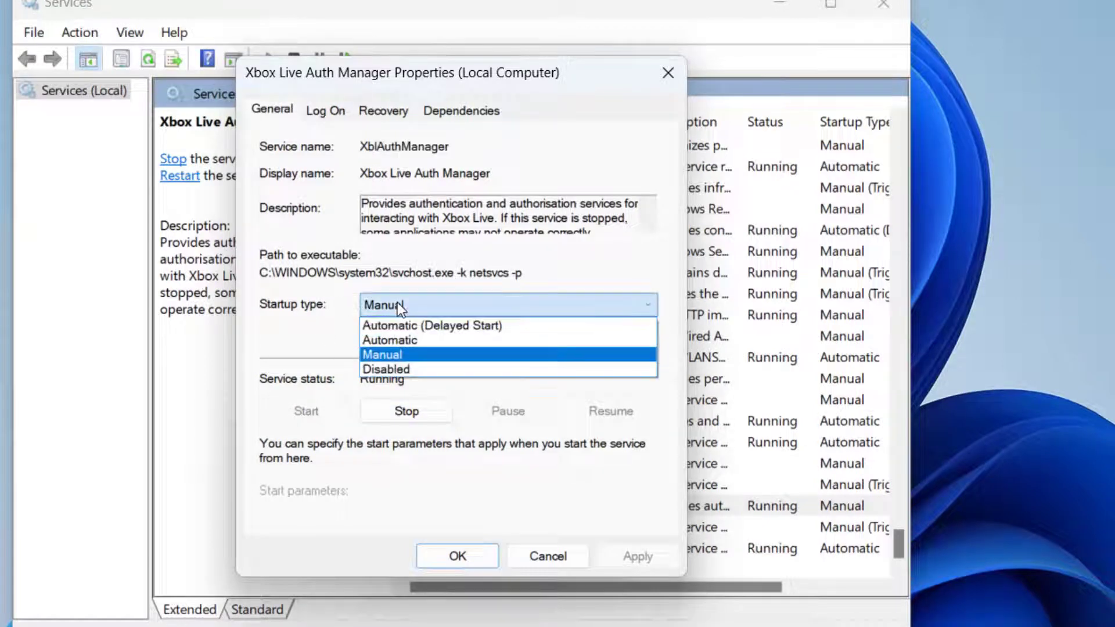
left_click(390, 340)
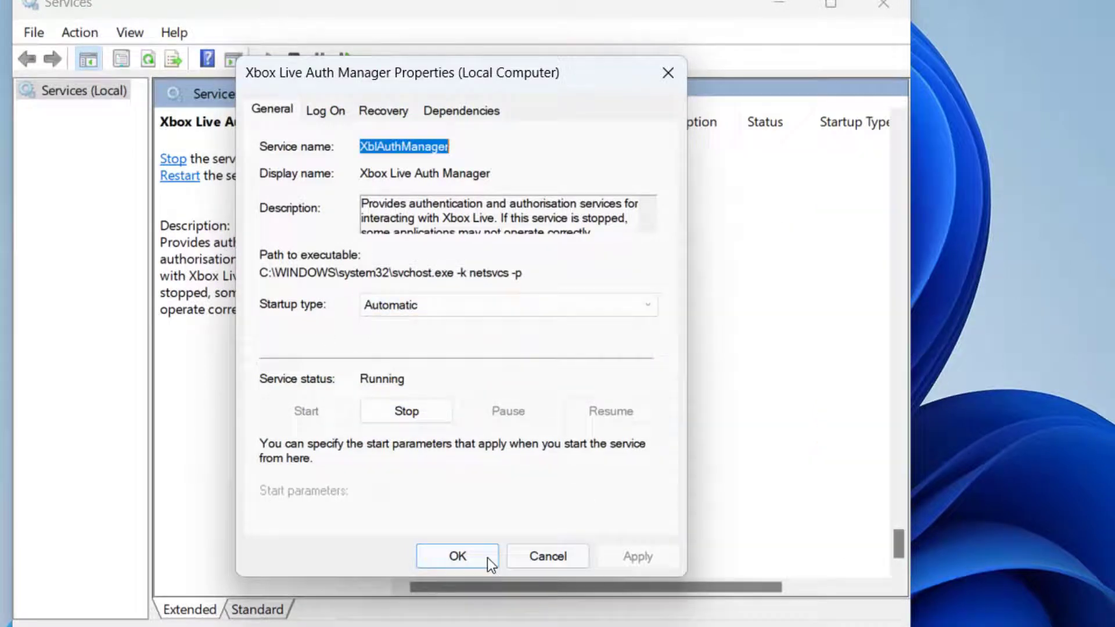
left_click(456, 557)
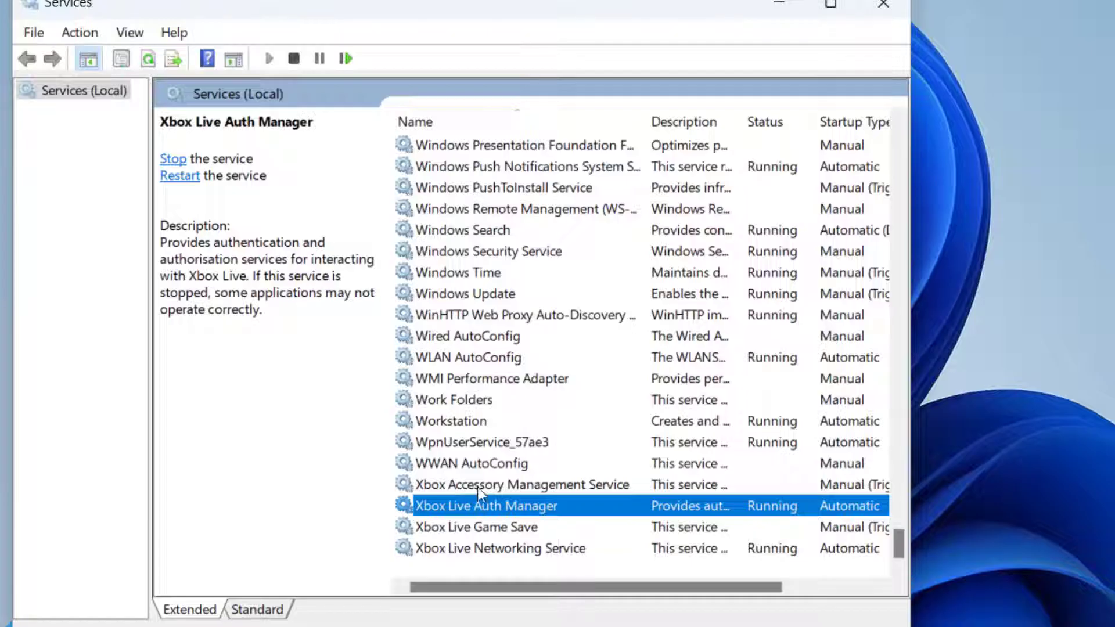
mouse_move(564, 538)
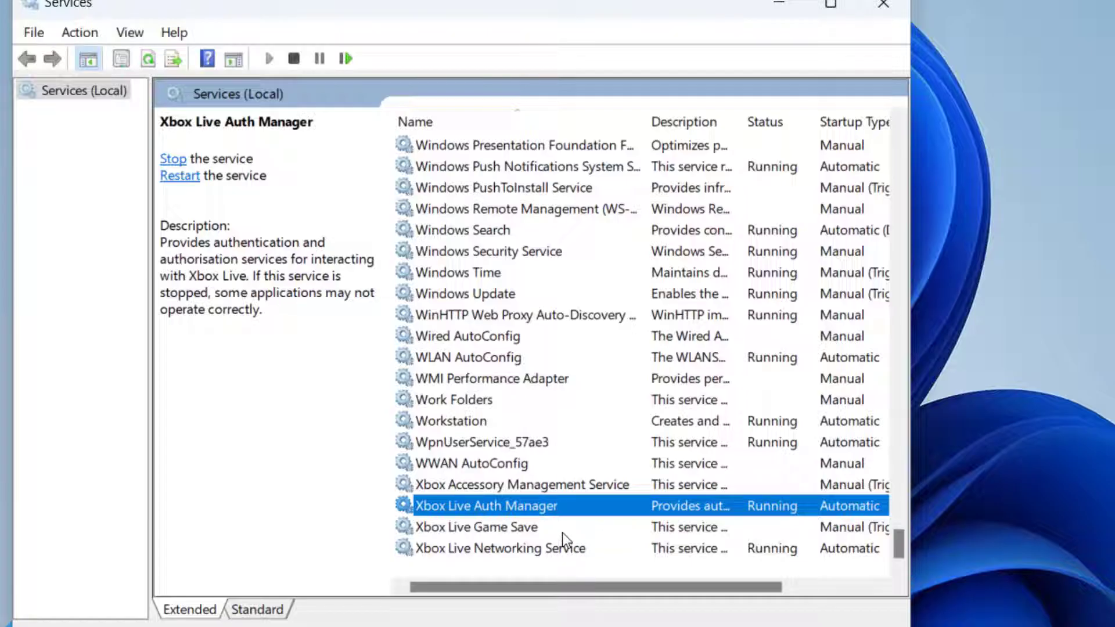
left_click(829, 4)
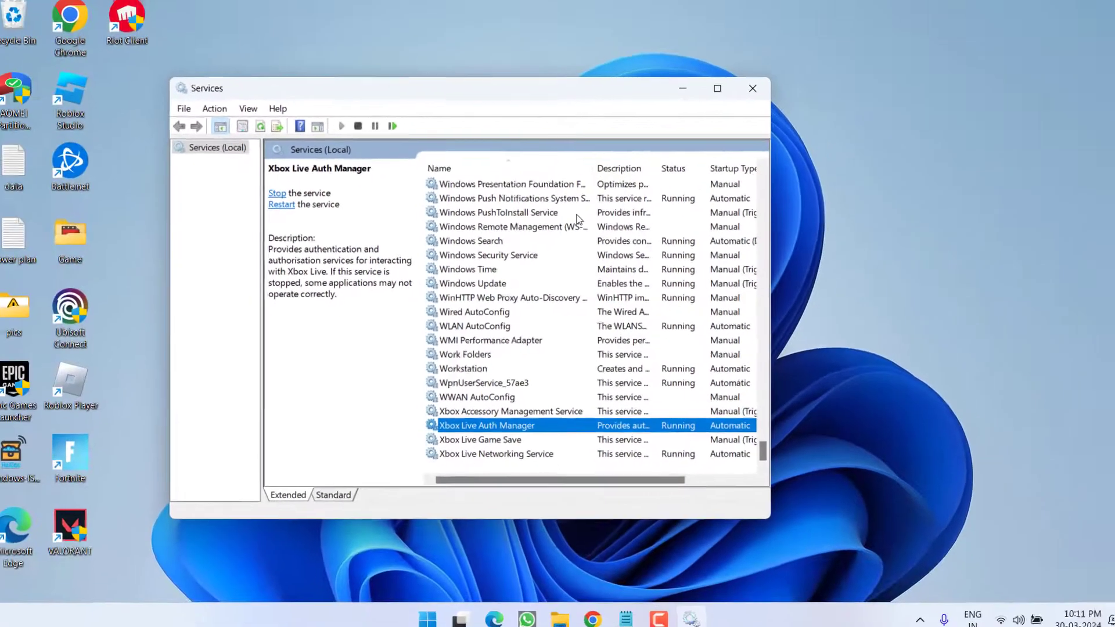
Step: Move the Services window aside and close it
left_click_drag(207, 88, 316, 214)
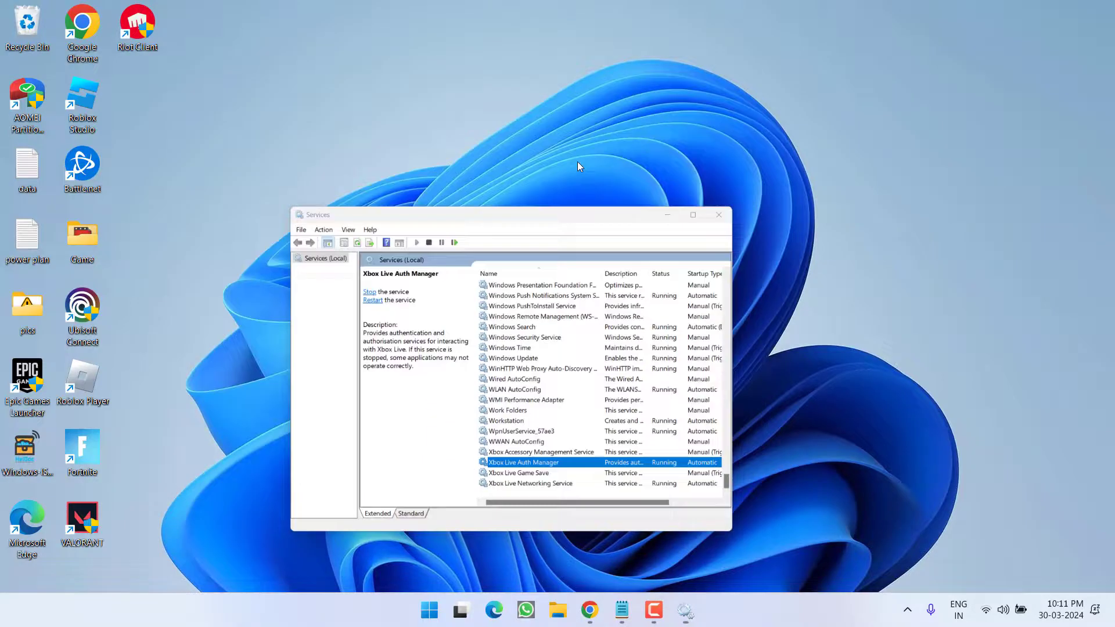
left_click(717, 215)
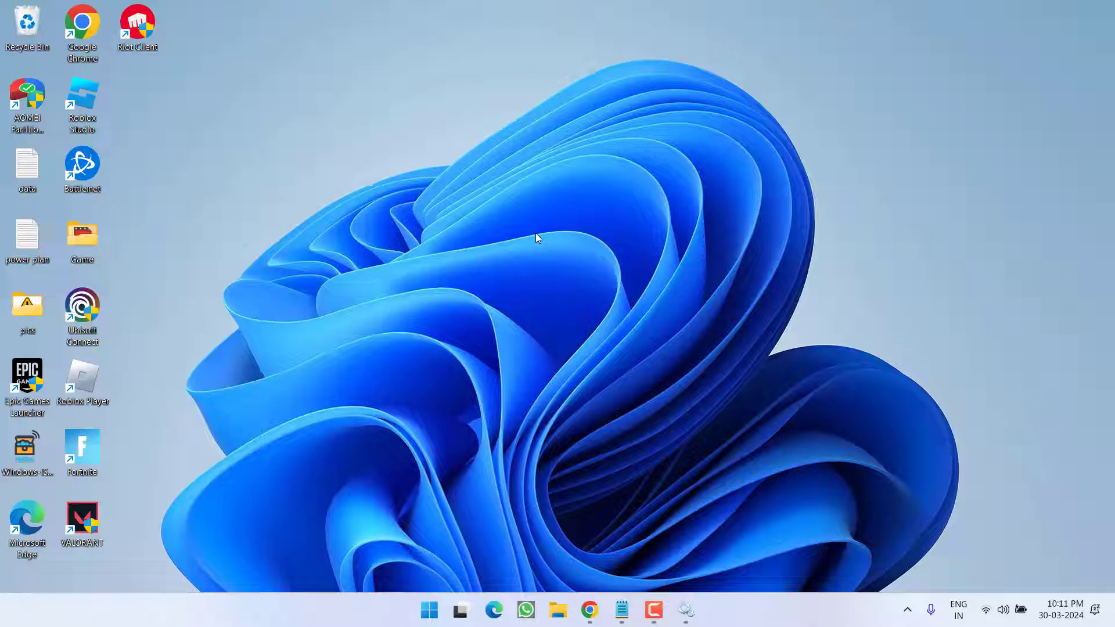
mouse_move(455, 316)
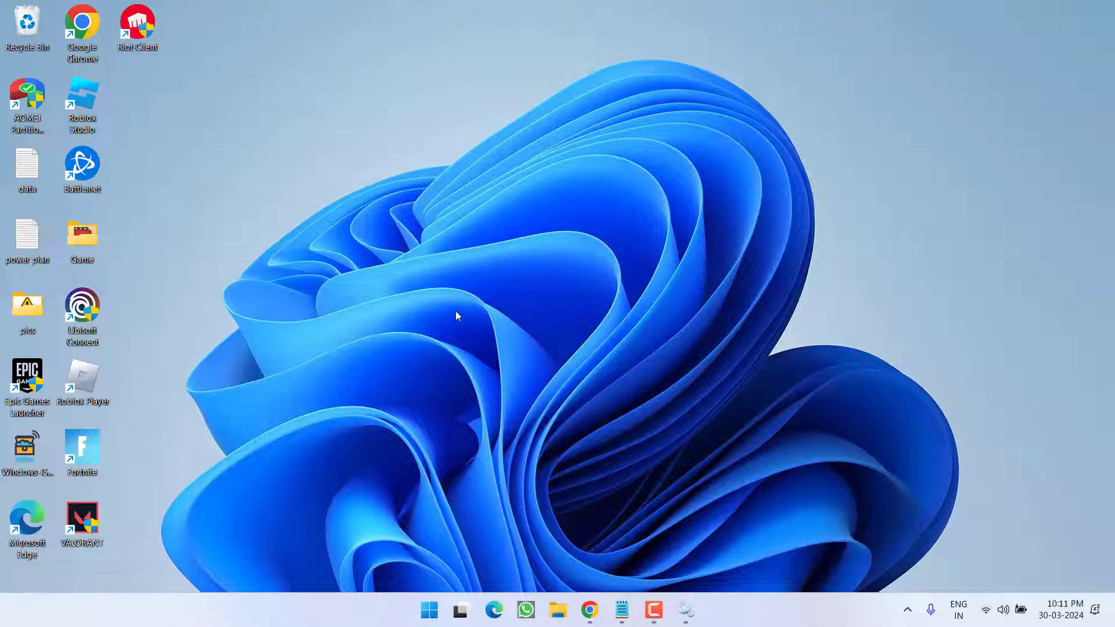
mouse_move(428, 609)
type("power")
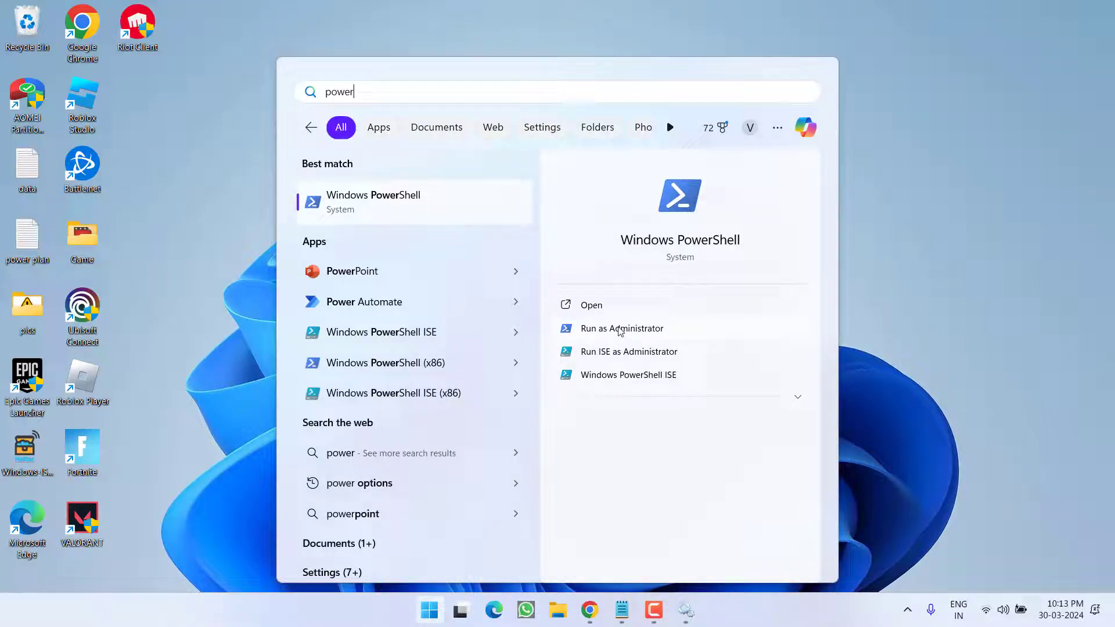
Step: Start Windows PowerShell as administrator and approve the User Account Control prompt
left_click(620, 328)
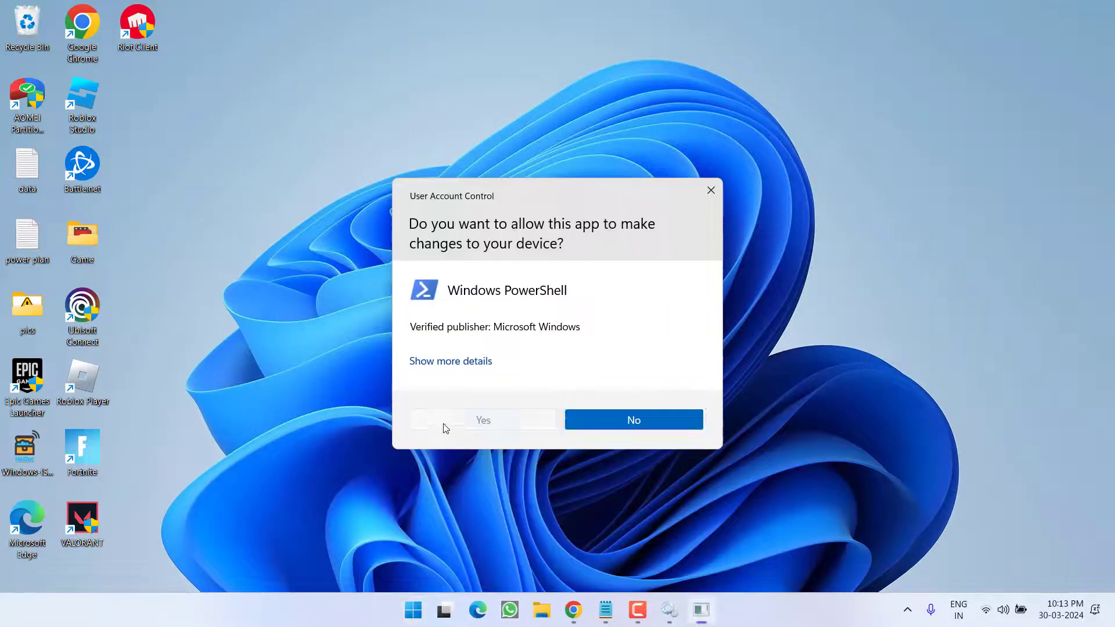
left_click(482, 419)
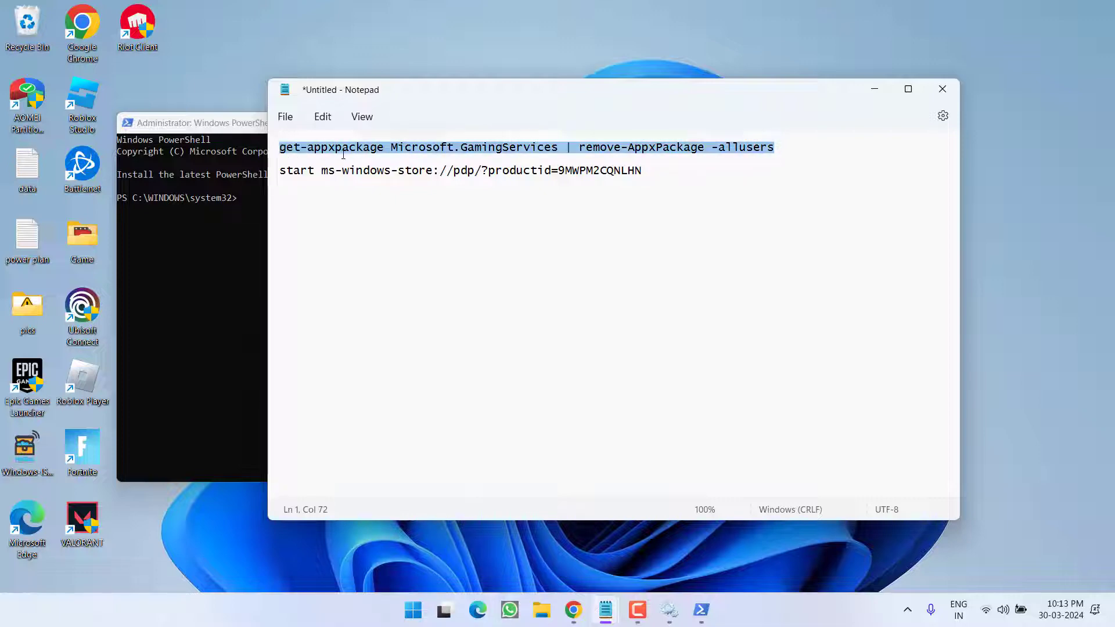
mouse_move(210, 210)
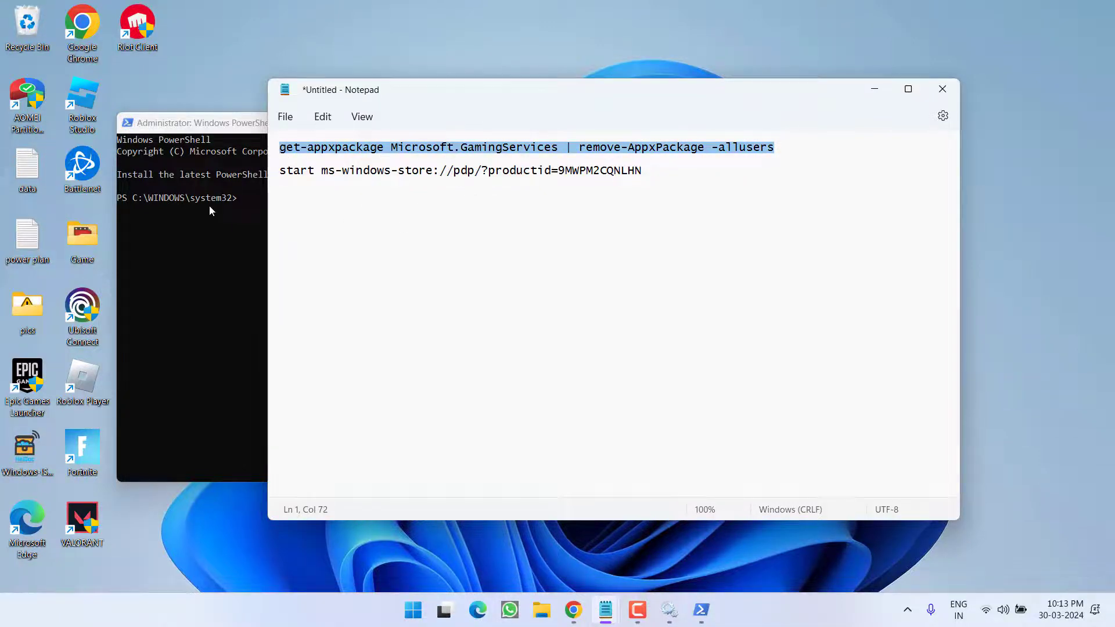
Step: Run get-appxpackage Microsoft.GamingServices | remove-AppxPackage -allusers in PowerShell
left_click(192, 122)
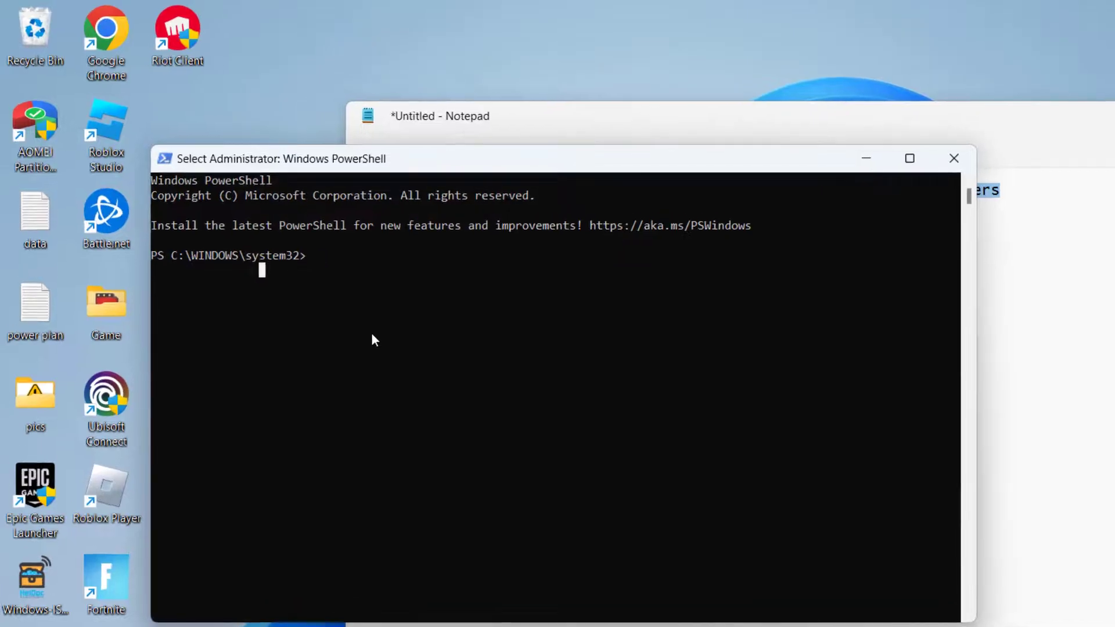
type("get-appxpackage Microsoft.GamingServices | remove-AppxPackage -allusers")
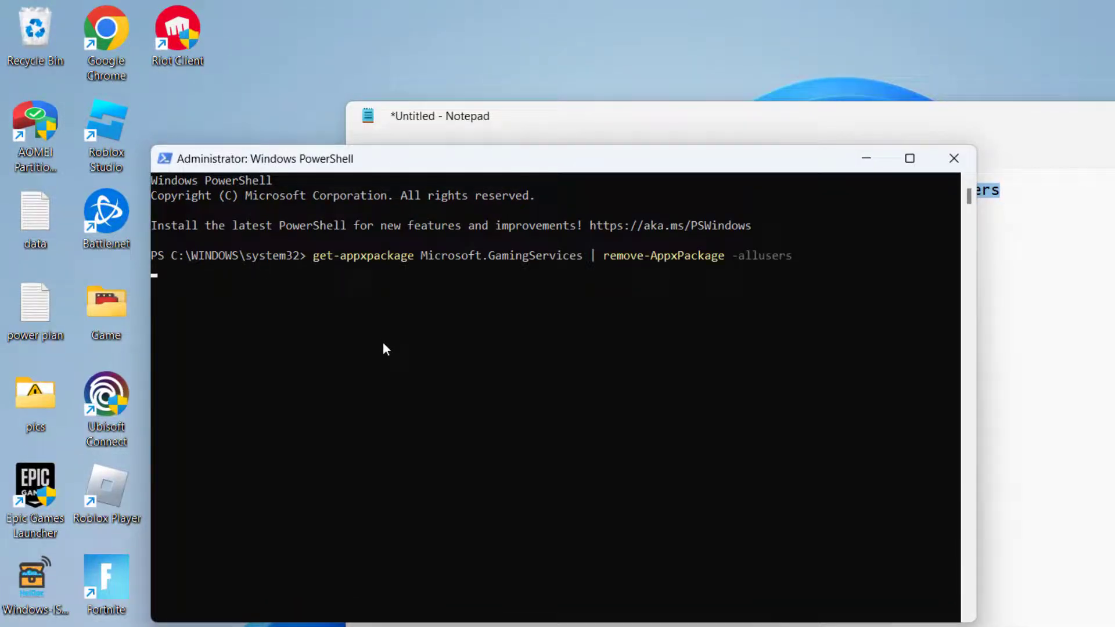
mouse_move(388, 350)
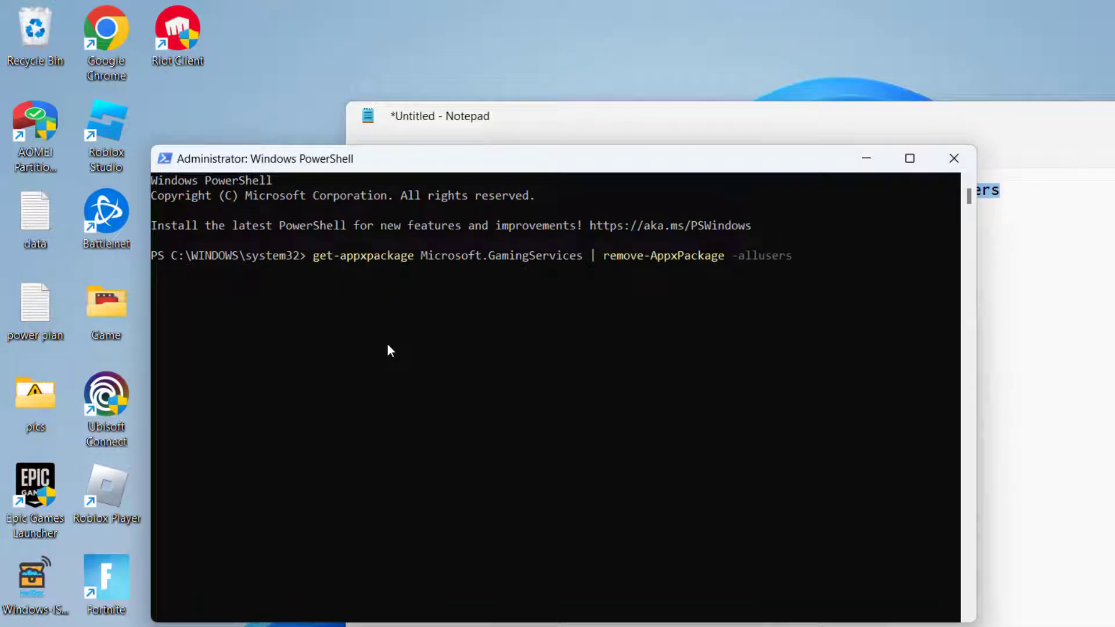
key("enter")
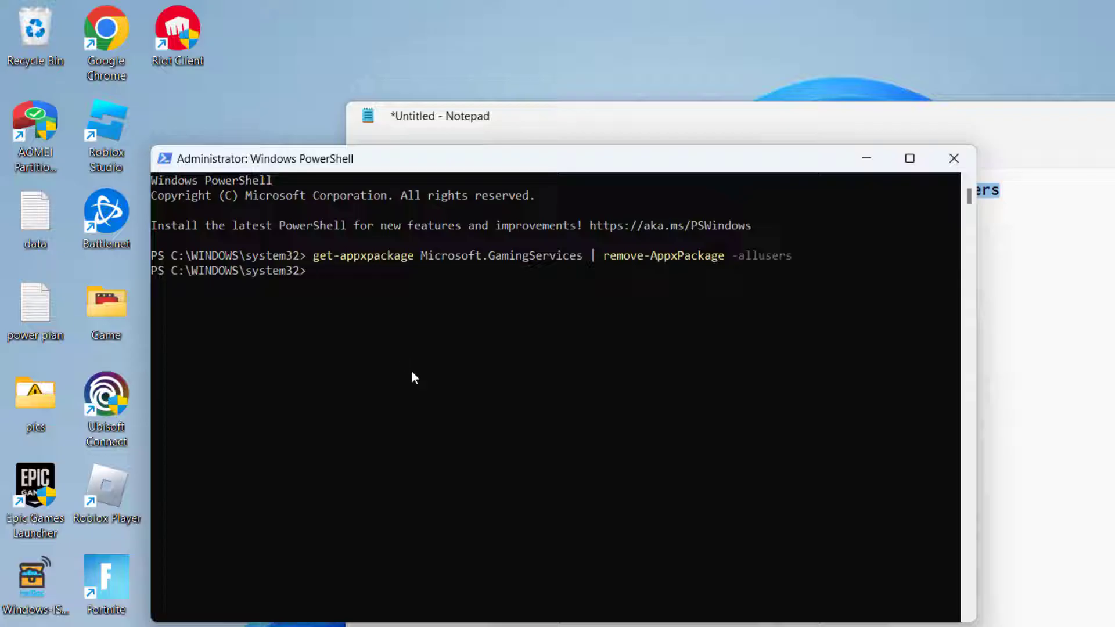
Step: Run start ms-windows-store://pdp/?productid=9MWPM2CQNLHN to open the Gaming Services Store page
type("start ms-windows-store://pdp/?productid=9MWPM2CQNLHN")
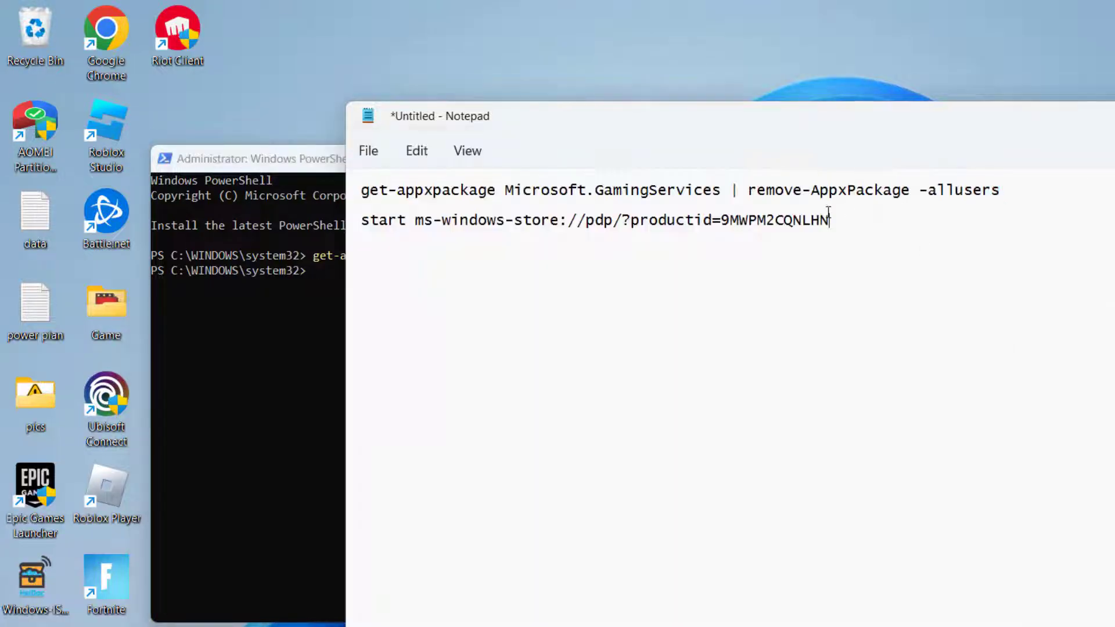
triple_click(569, 219)
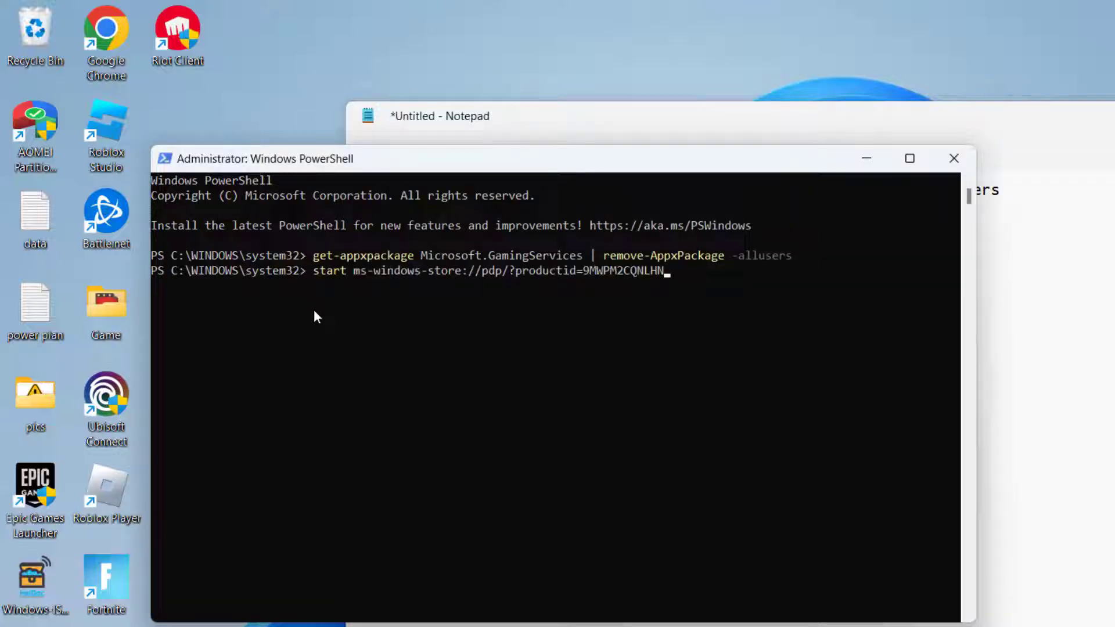
key("Enter")
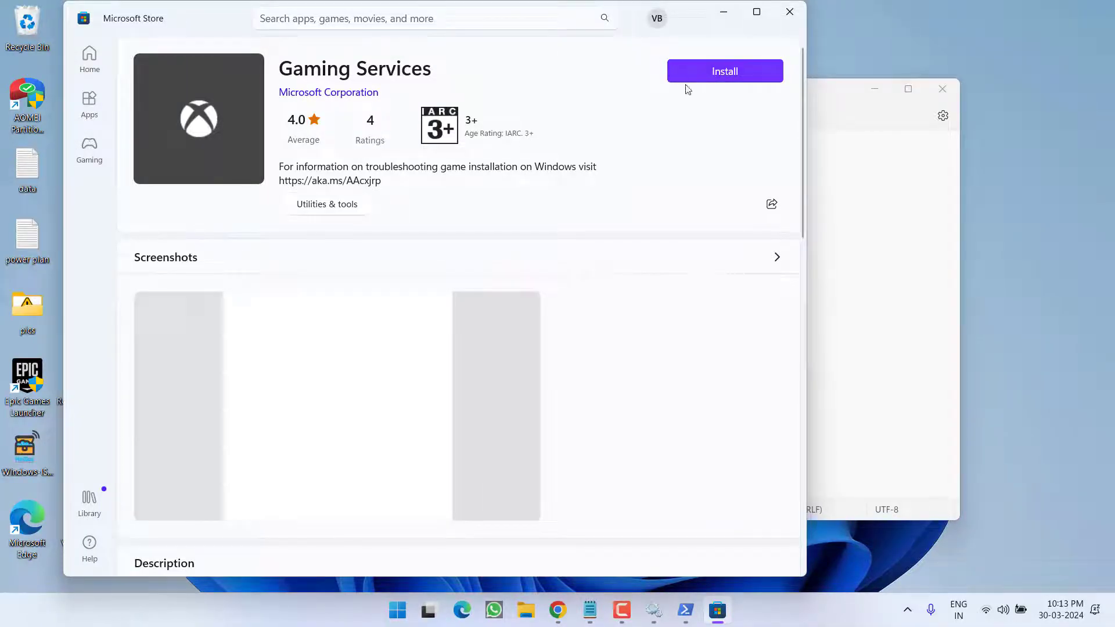
Step: Install Gaming Services from its Microsoft Store page
left_click(723, 71)
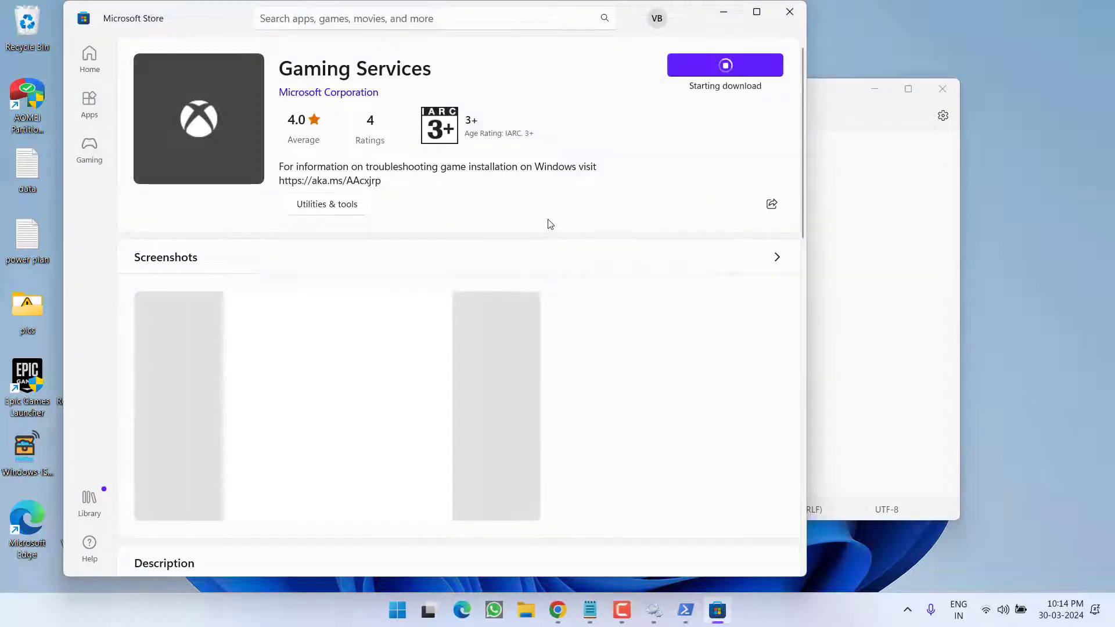
mouse_move(501, 221)
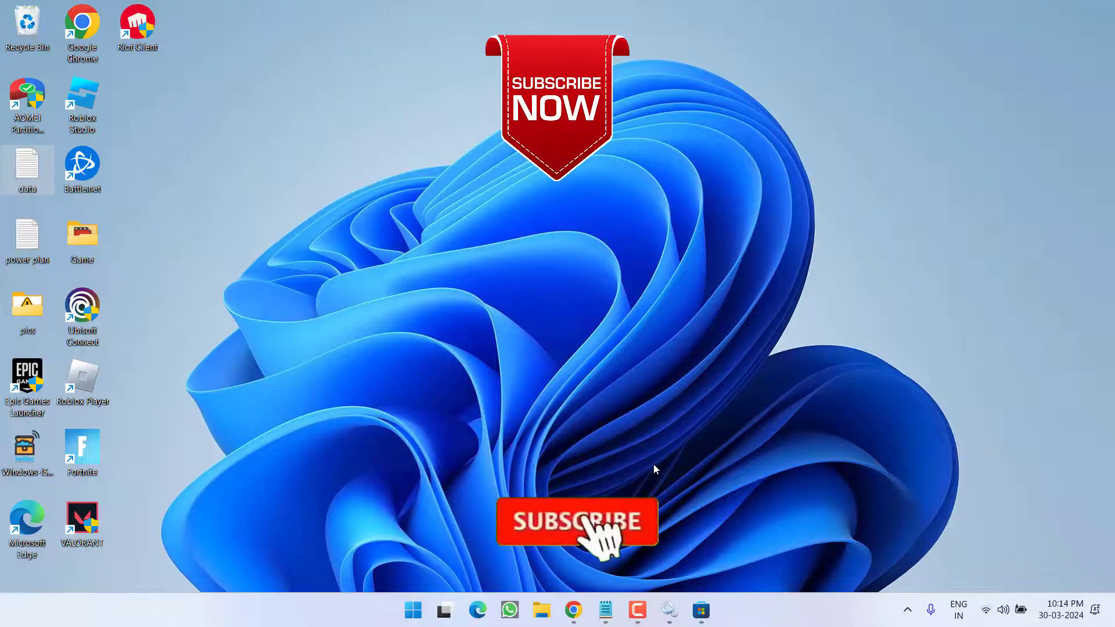
Step: Minimize the Microsoft Store window, leaving the Windows 11 desktop showing
left_click(577, 521)
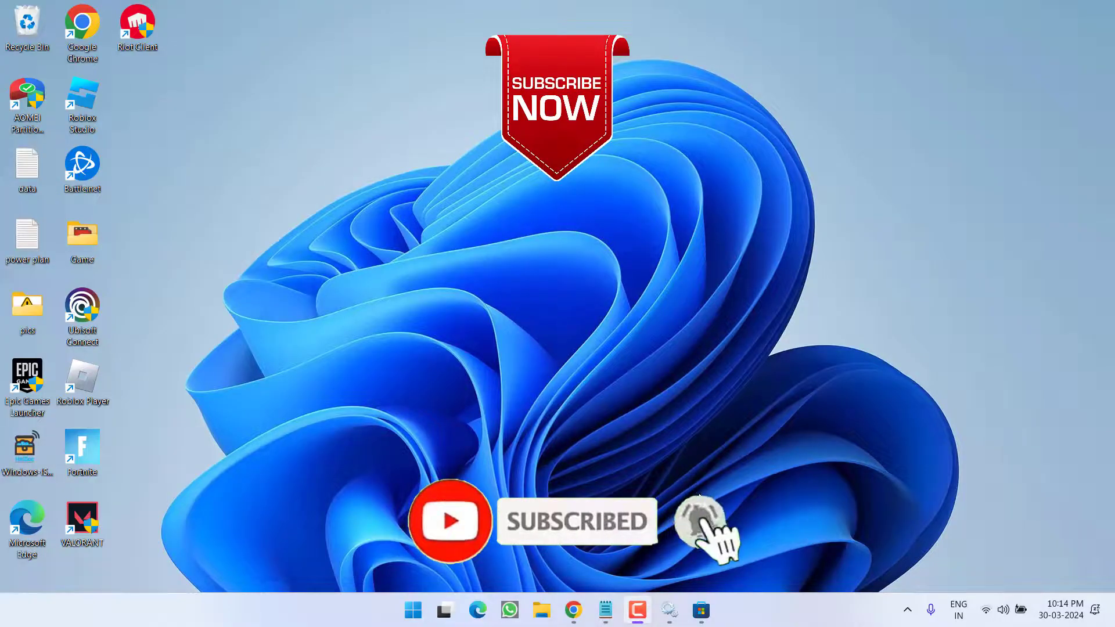